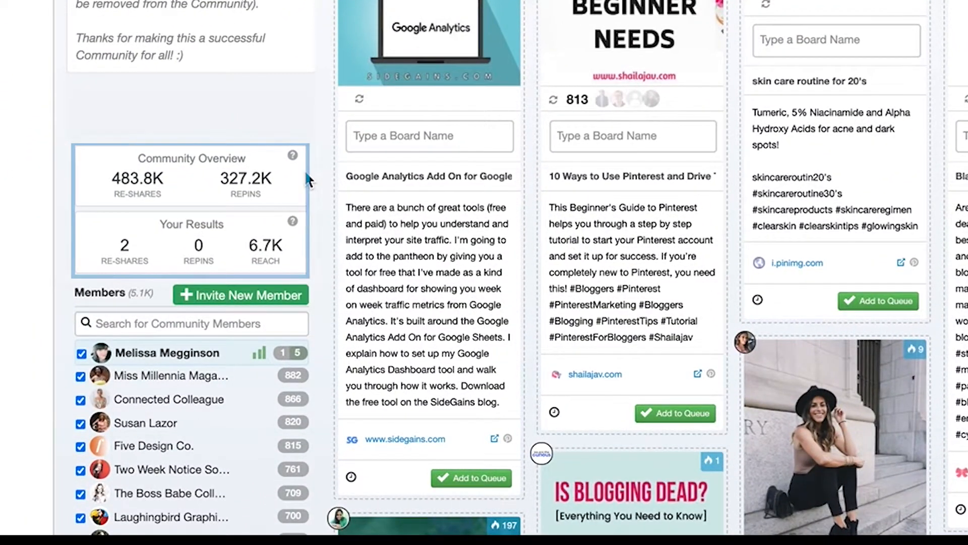
mouse_move(315, 205)
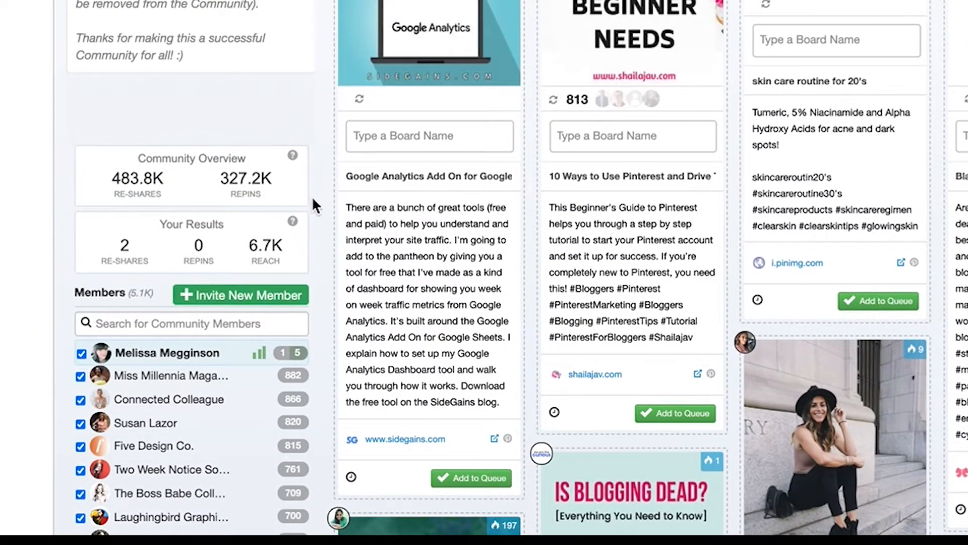
mouse_move(306, 253)
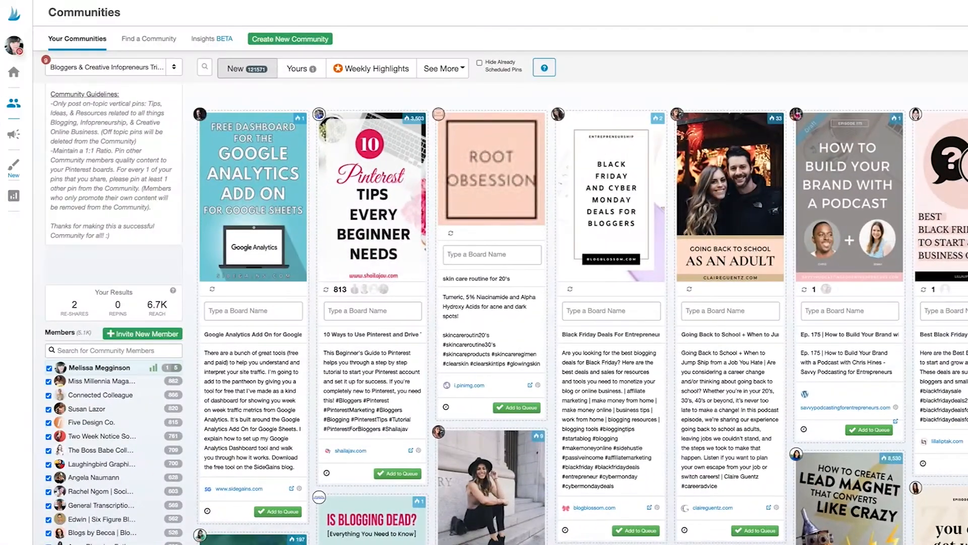
mouse_move(666, 63)
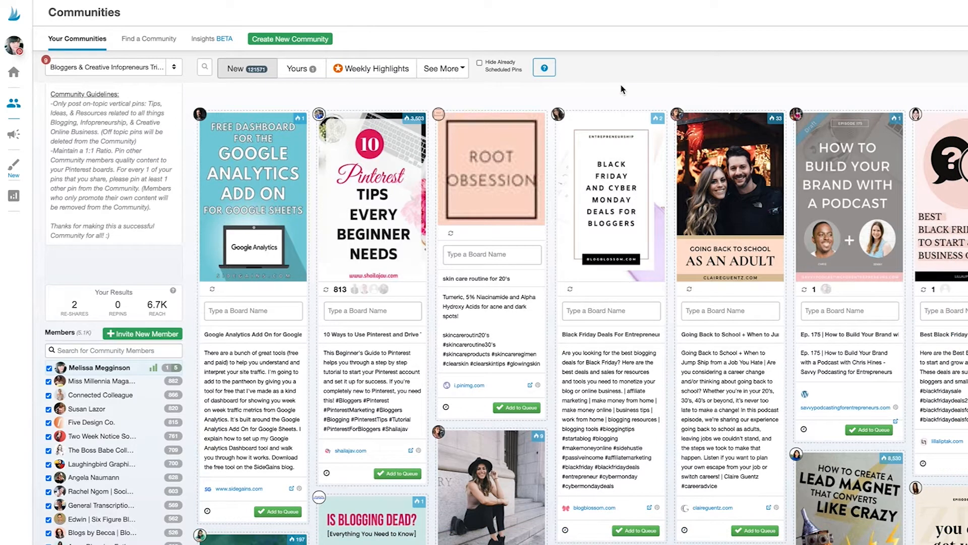
mouse_move(638, 95)
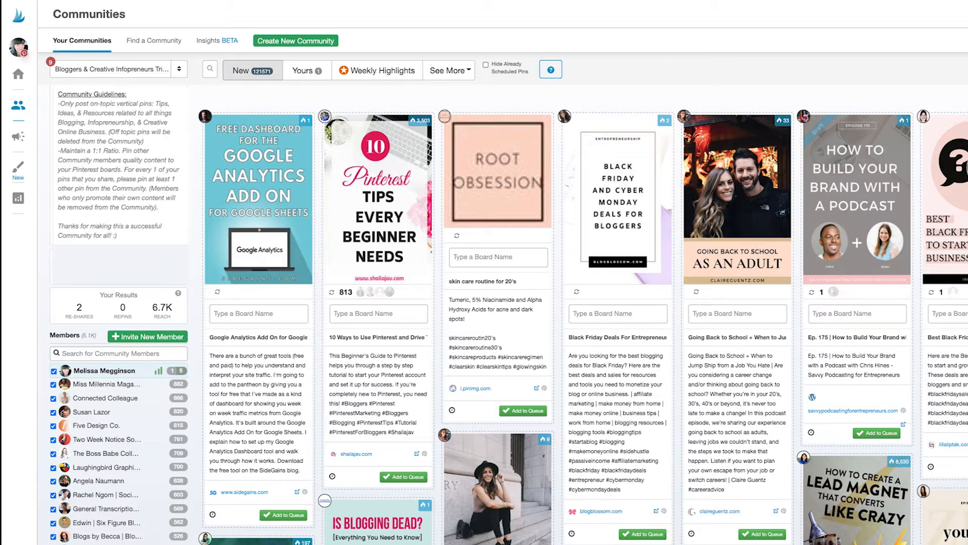
mouse_move(763, 211)
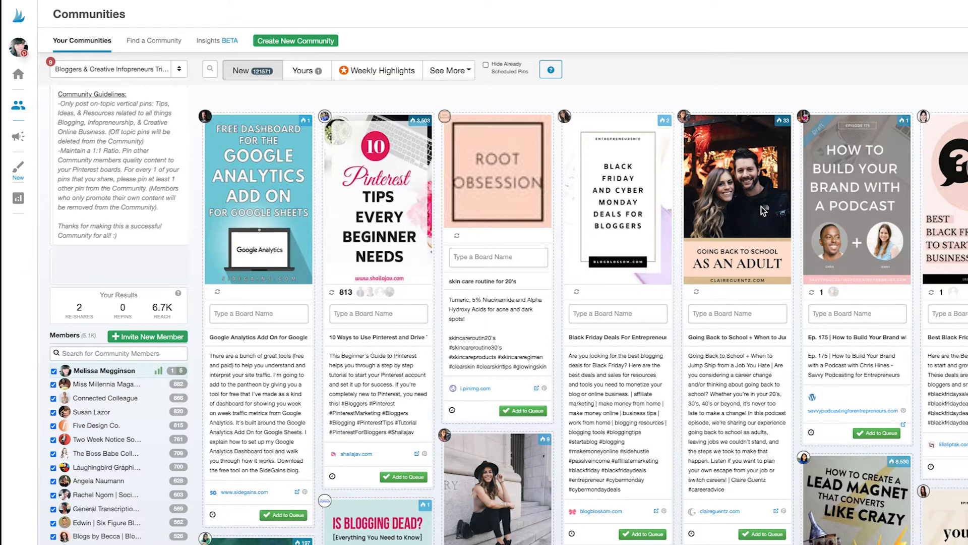
mouse_move(749, 90)
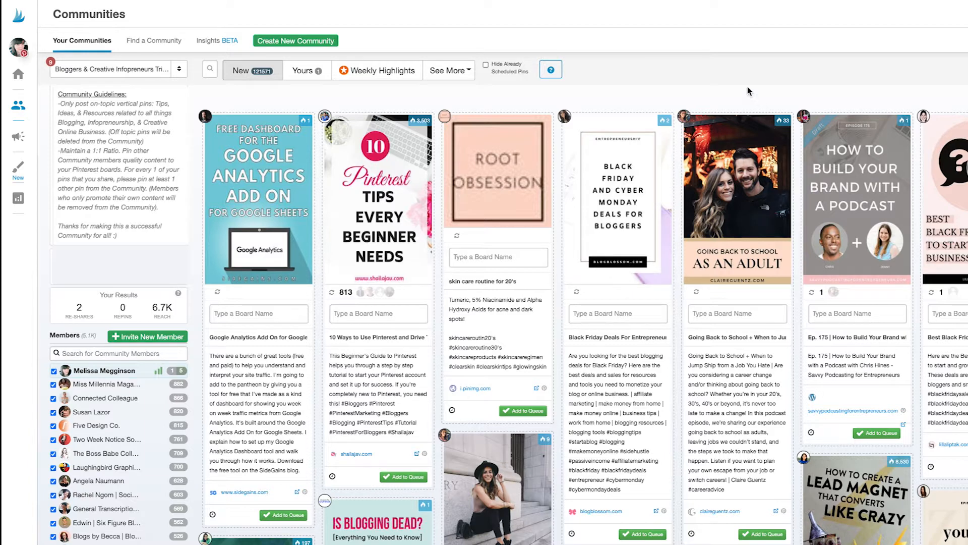
mouse_move(732, 87)
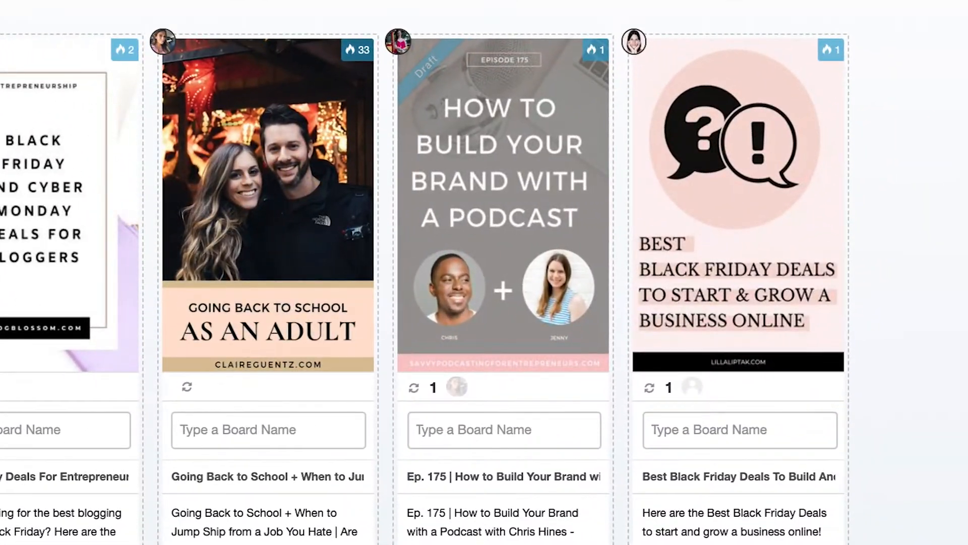
mouse_move(478, 233)
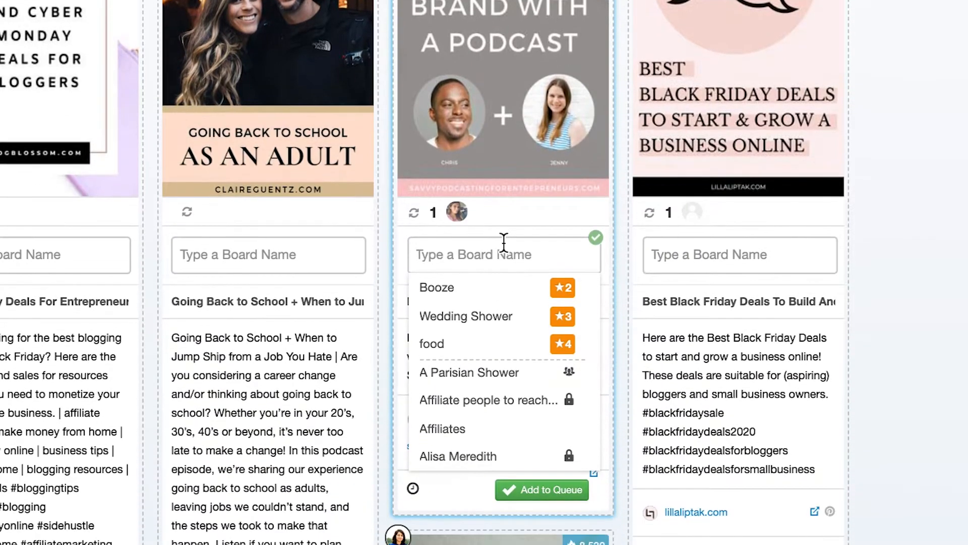
Step: Type 'Brand' into the podcast pin's board field and choose the Branding board
type("Brand")
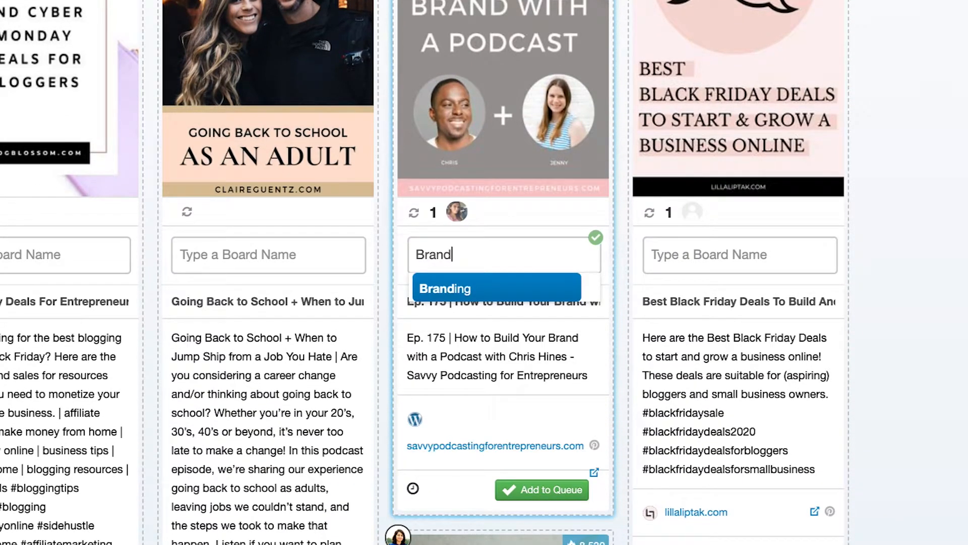
left_click(445, 288)
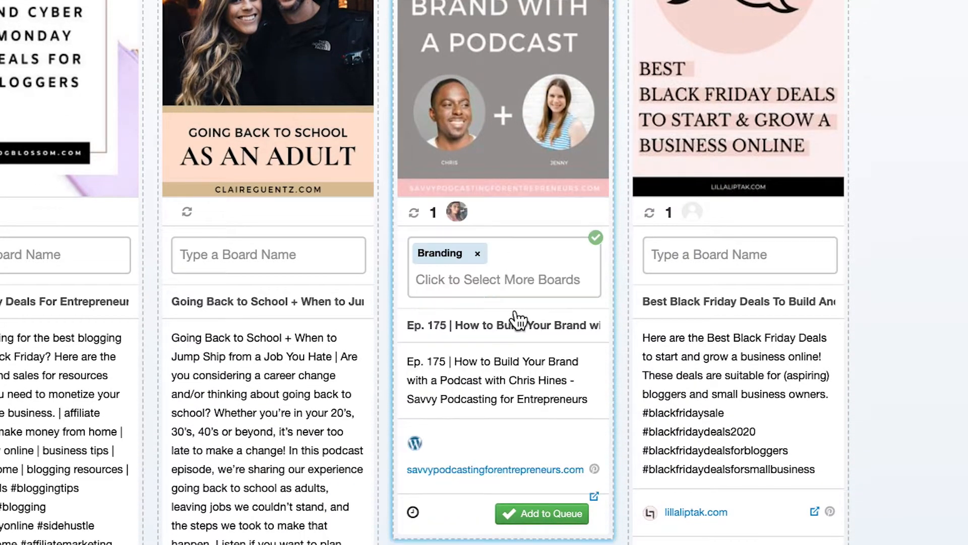
scroll("down", 3)
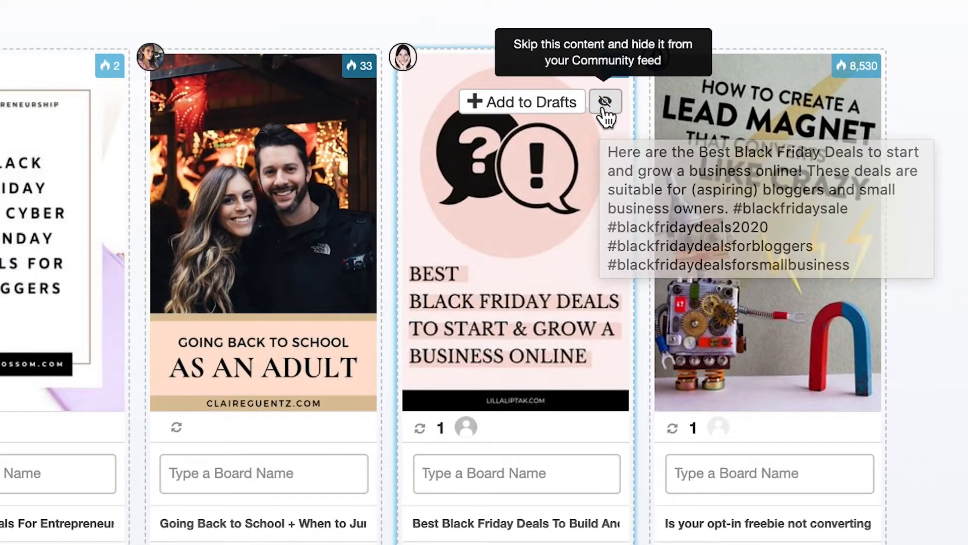
Step: Skip the Best Black Friday Deals pin to hide it from the feed
left_click(605, 101)
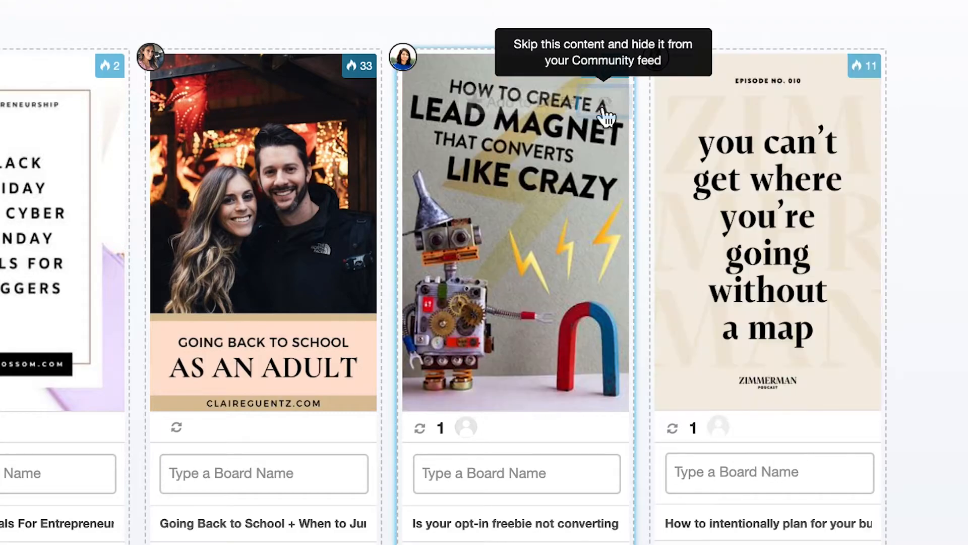
mouse_move(606, 106)
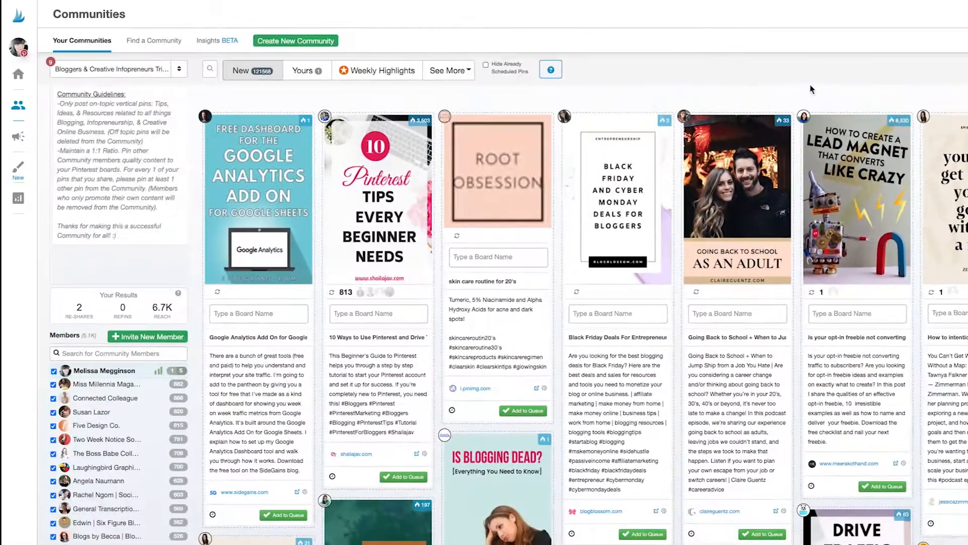
left_click(450, 70)
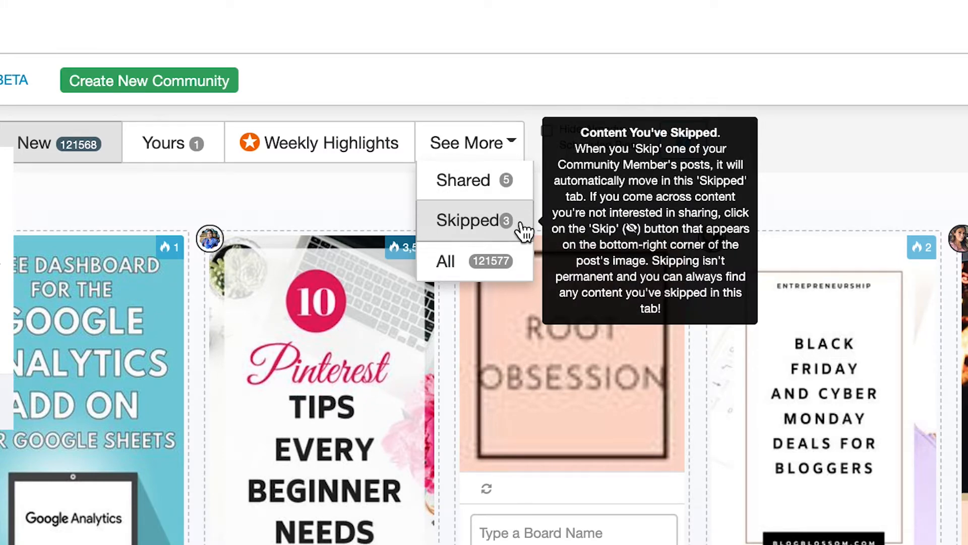
mouse_move(525, 204)
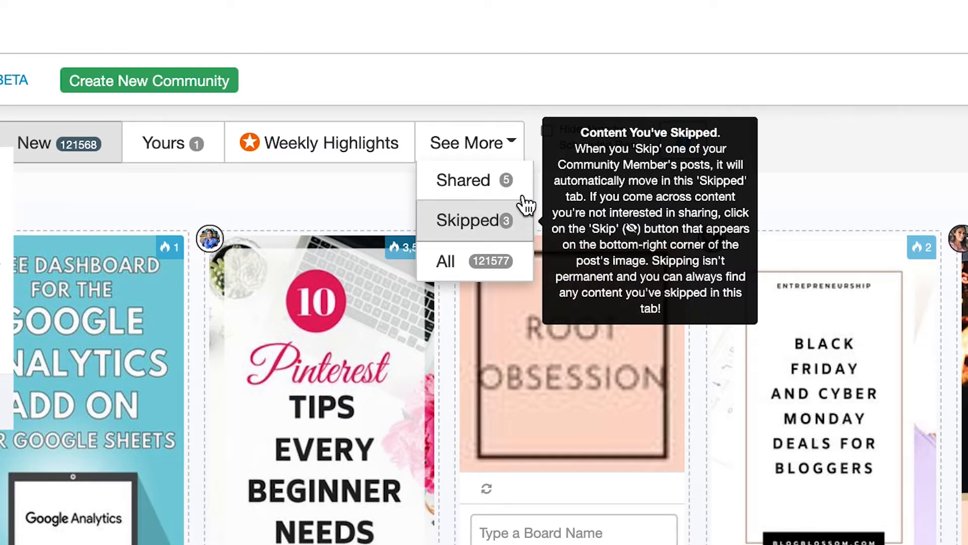
left_click(468, 143)
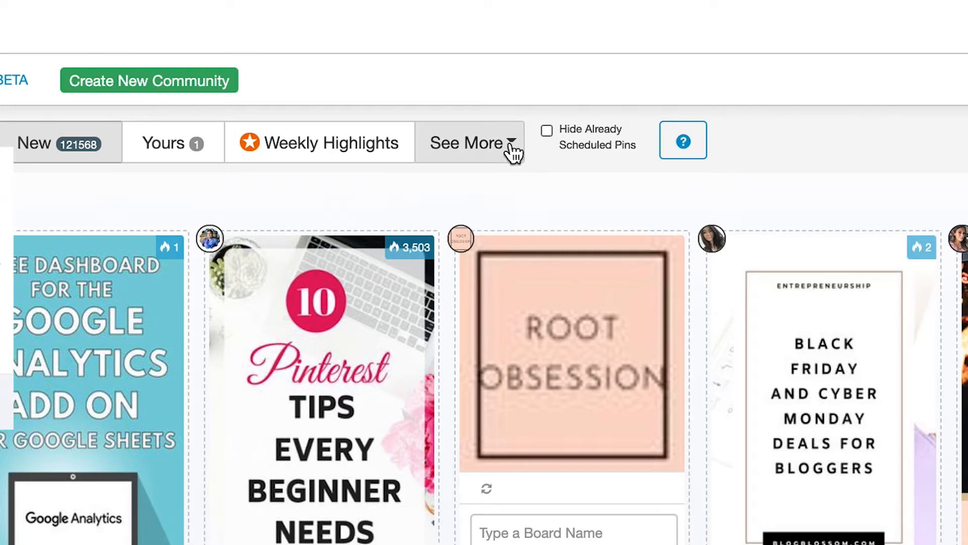
mouse_move(513, 155)
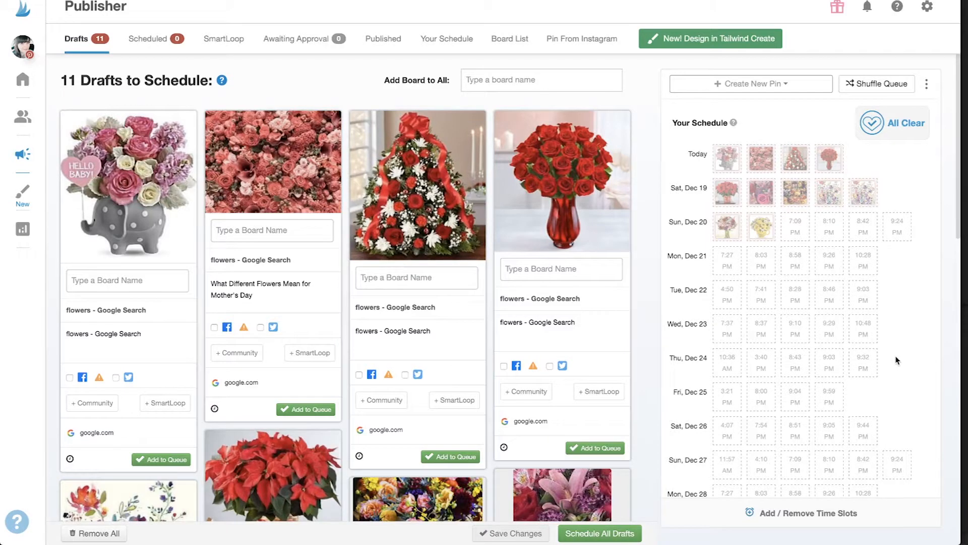
mouse_move(648, 135)
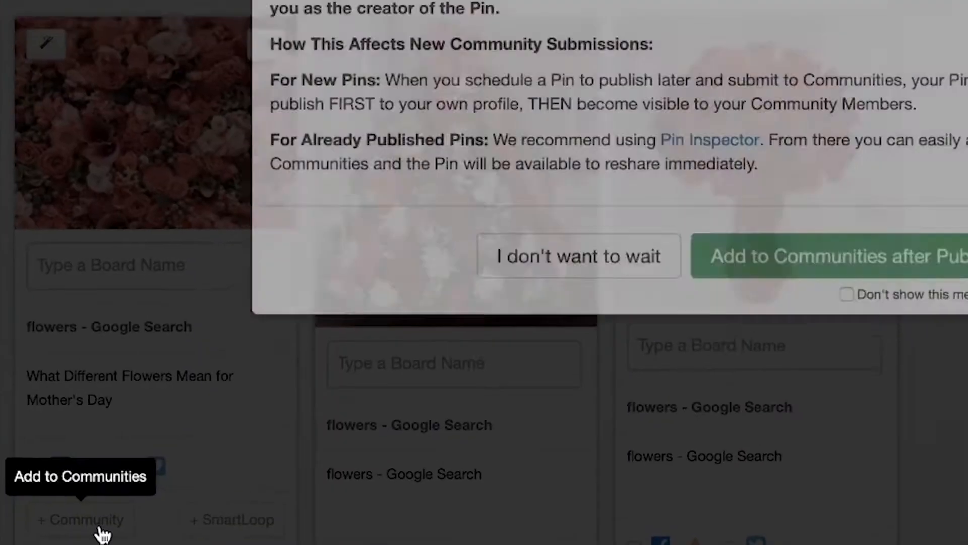
Step: Submit the Mother's Day flowers draft now to Bloggers & Creative Infopreneurs community
left_click(579, 255)
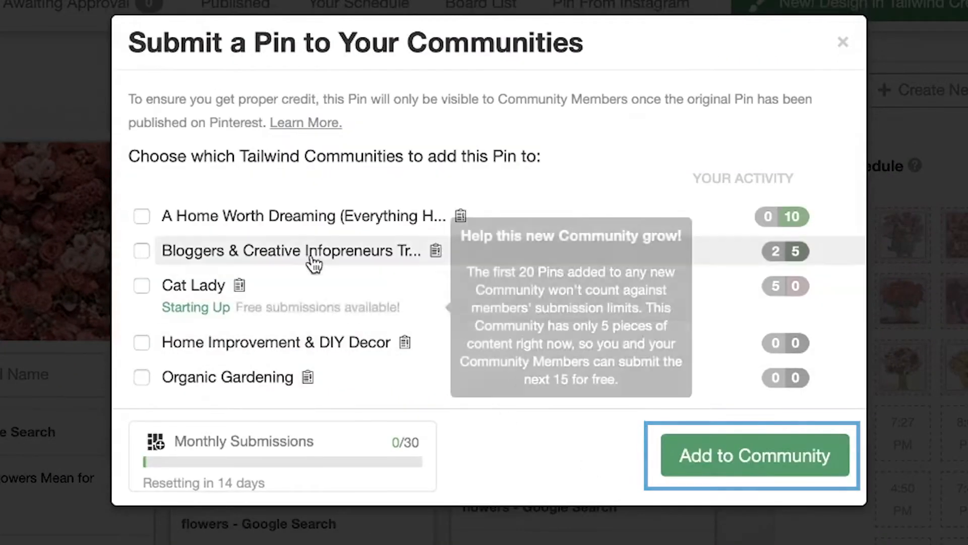
left_click(755, 455)
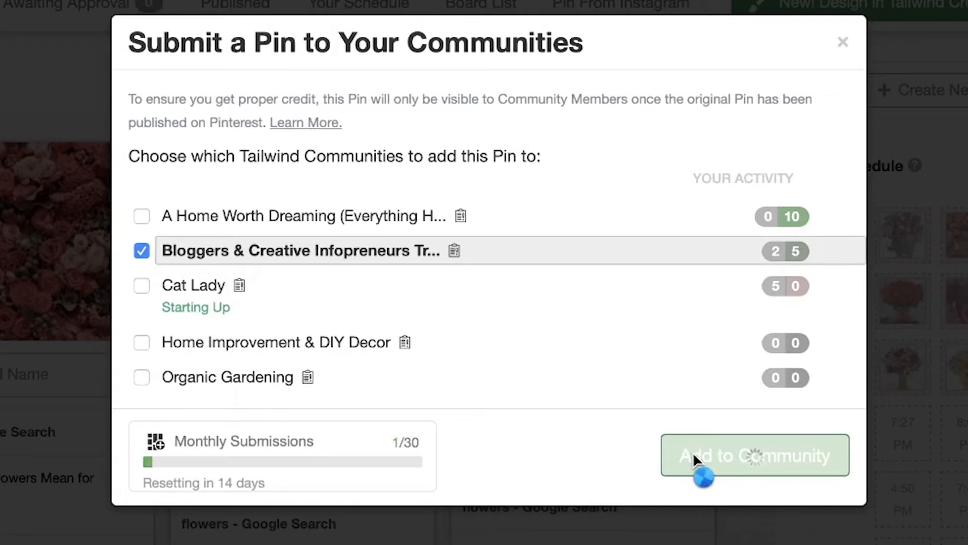
left_click(755, 456)
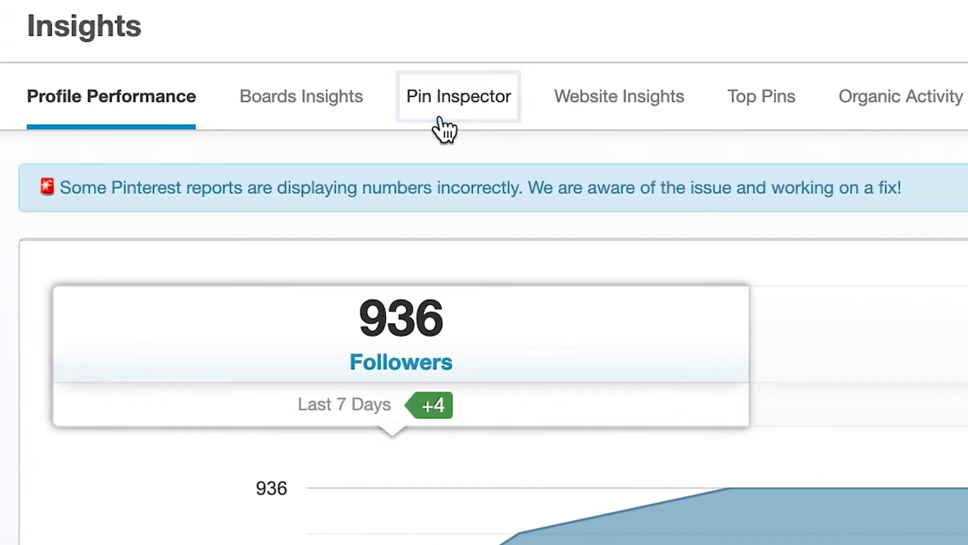
Step: Open the Pin Inspector report of your pins' repins and comments
left_click(458, 96)
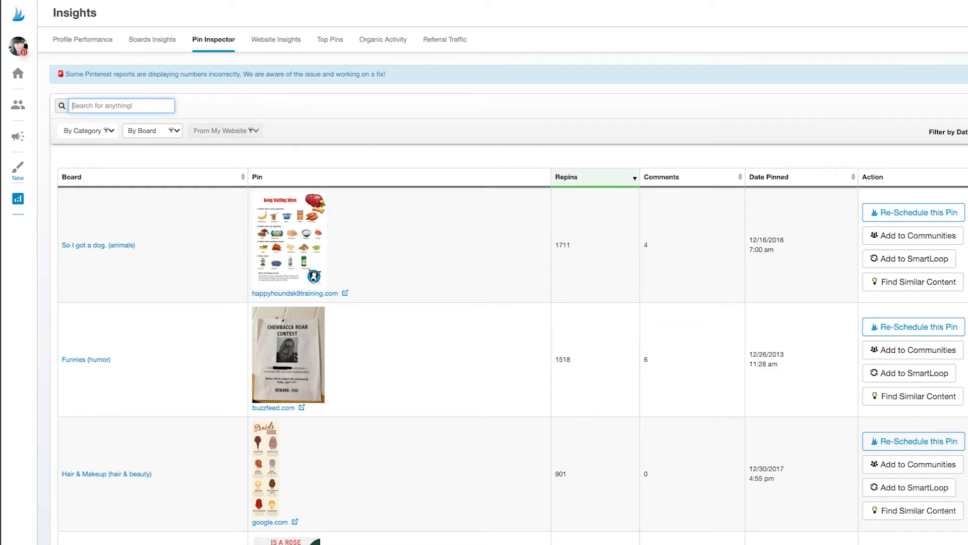
mouse_move(56, 414)
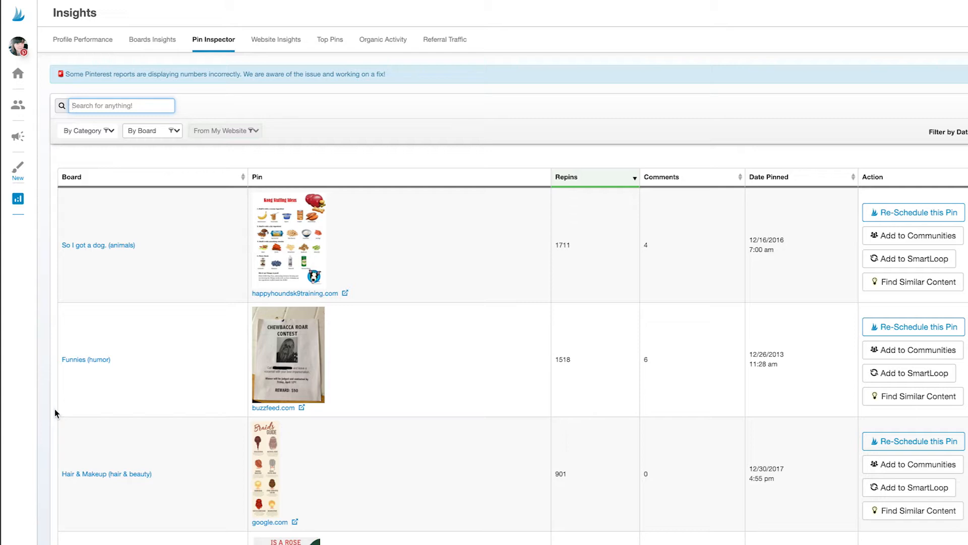
mouse_move(593, 408)
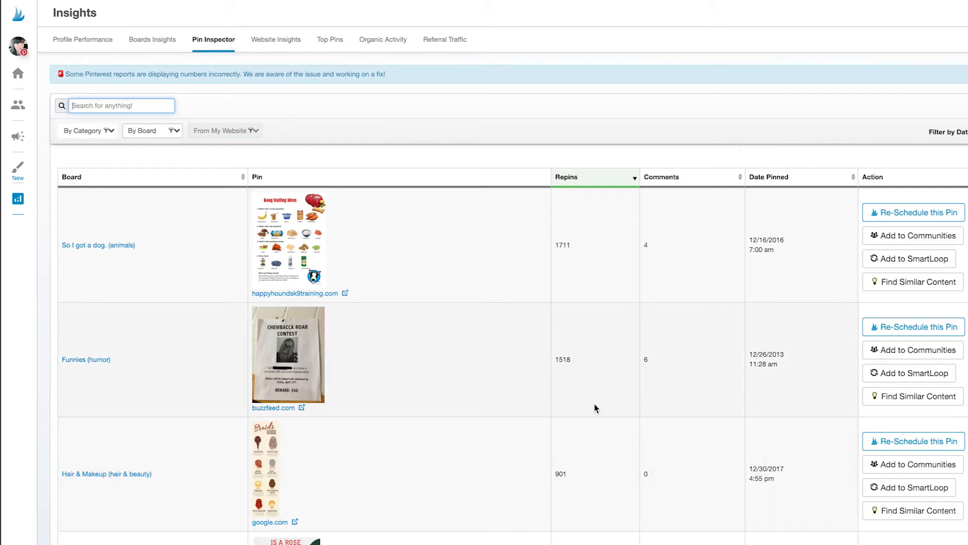
mouse_move(653, 393)
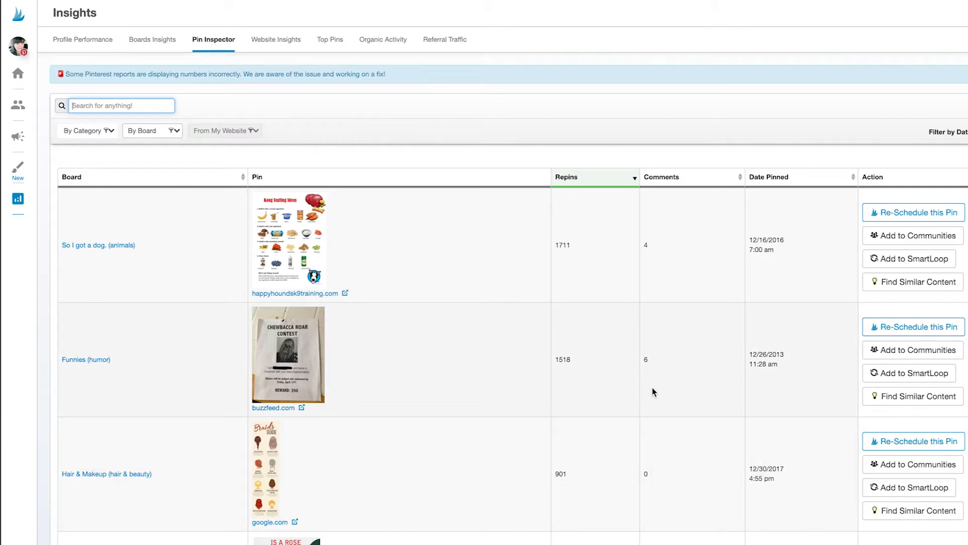
mouse_move(661, 392)
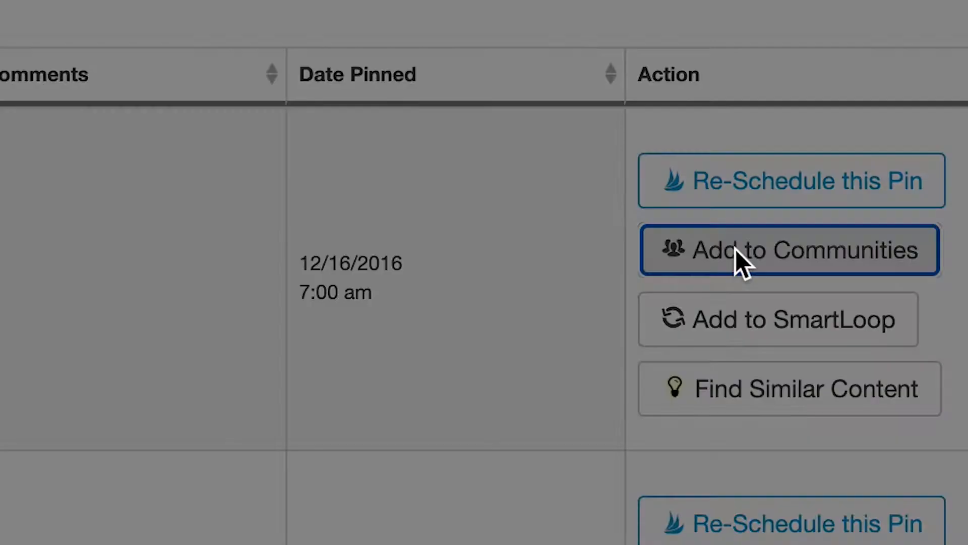
Step: Add the top Branding pin to communities, close the submission window, and scroll the table
left_click(789, 250)
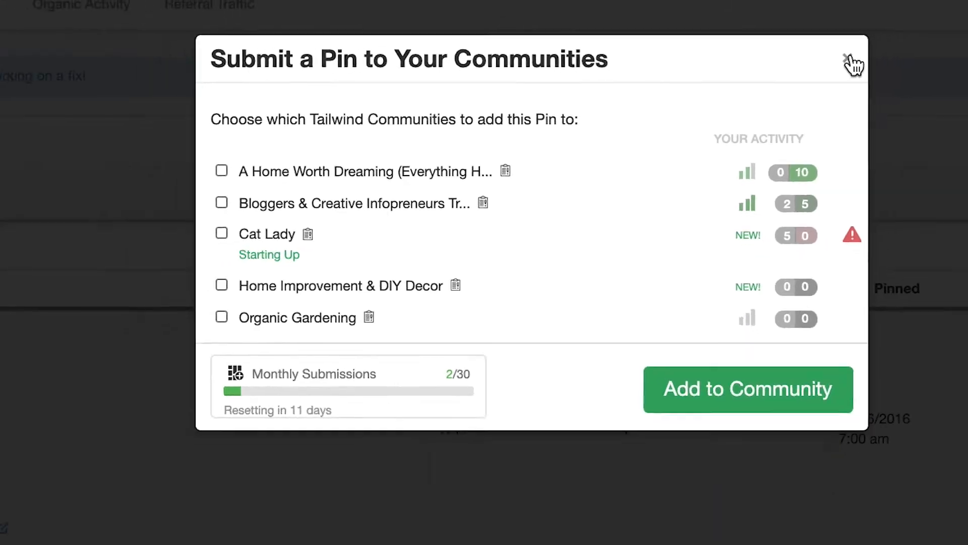
left_click(849, 52)
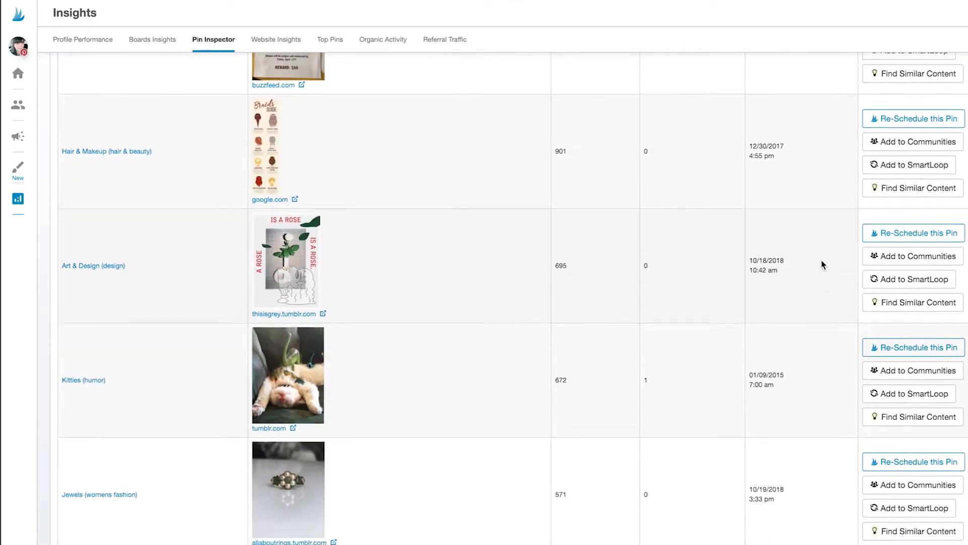
scroll("down", 3)
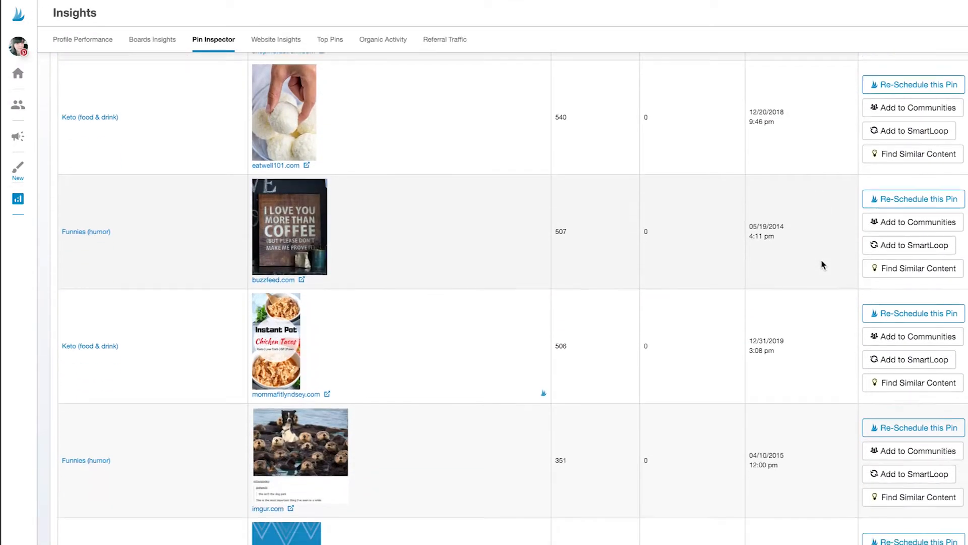
scroll("down", 3)
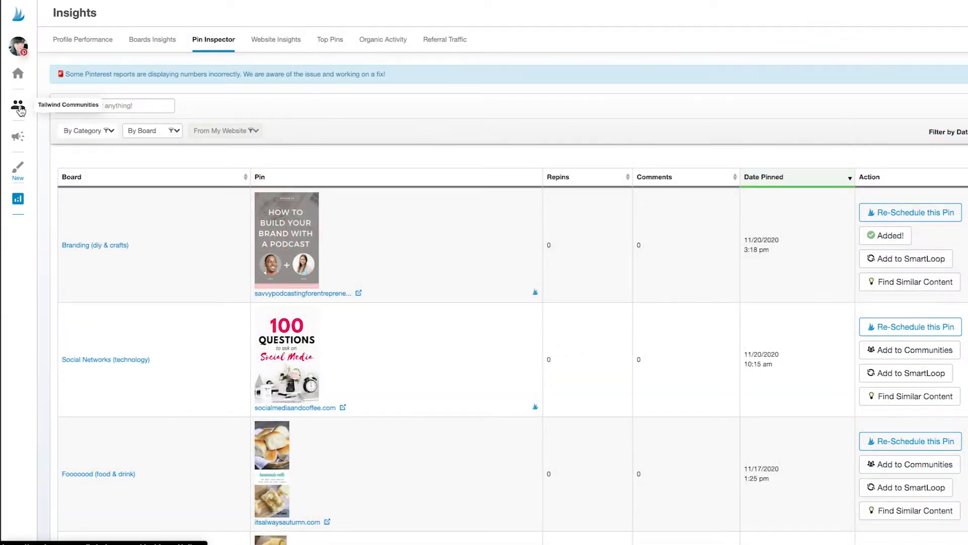
Step: Open Communities and switch to the Bloggers & Creative Infopreneurs community
left_click(17, 104)
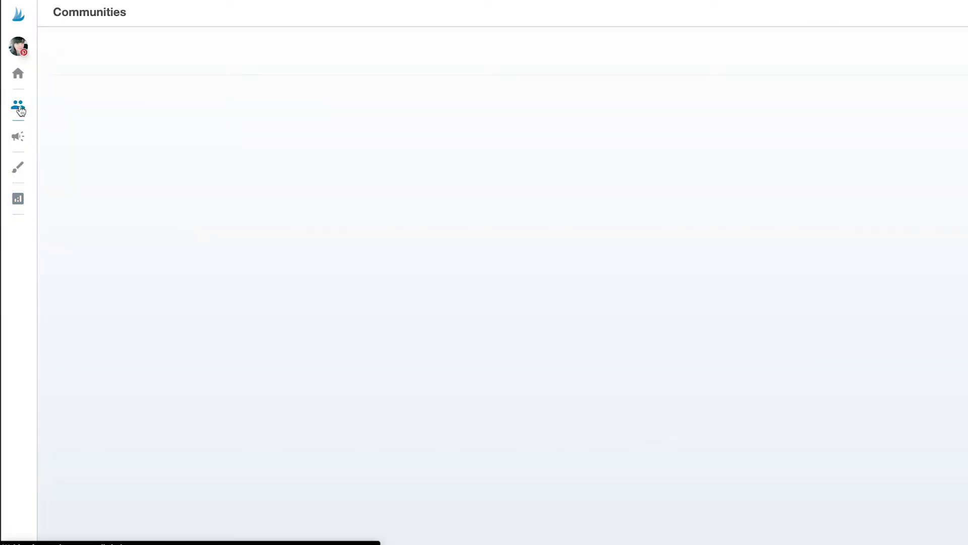
left_click(15, 106)
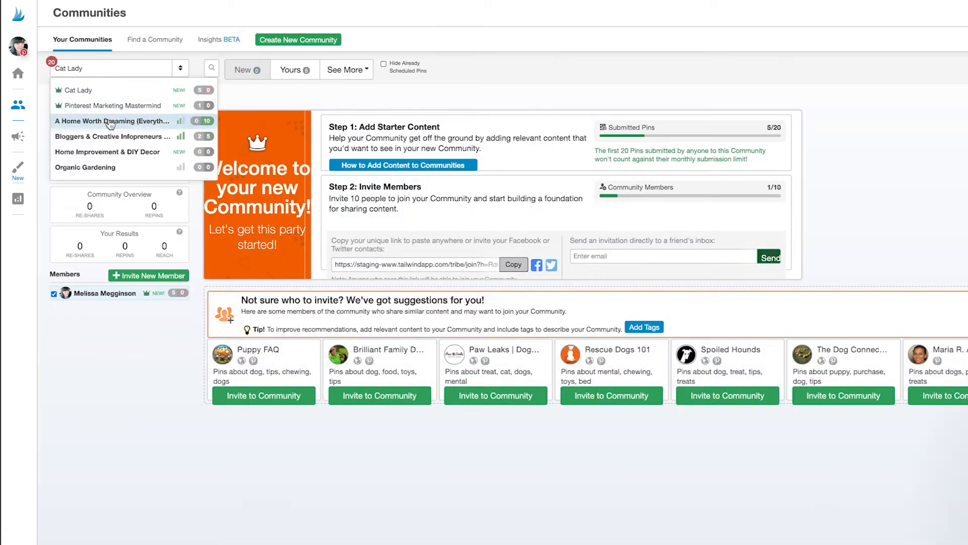
left_click(114, 136)
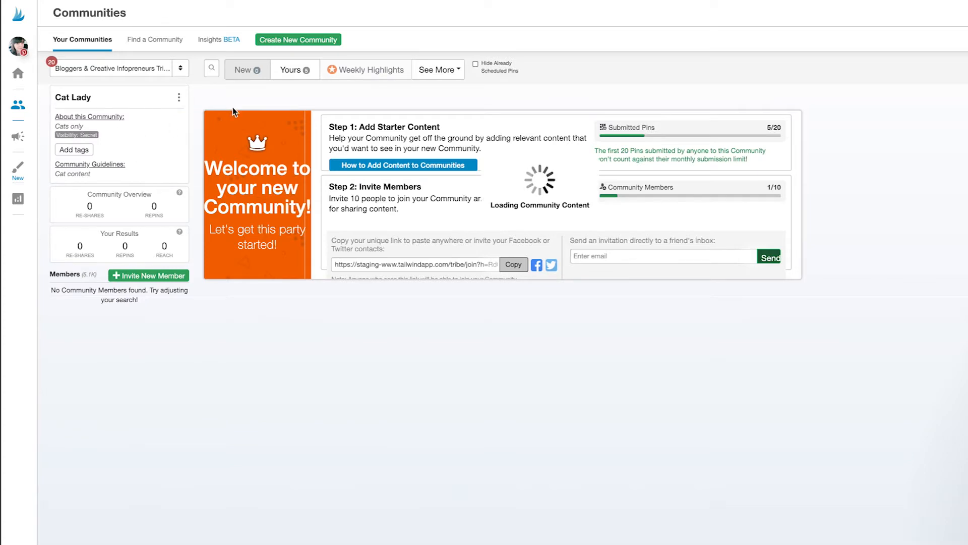
mouse_move(236, 95)
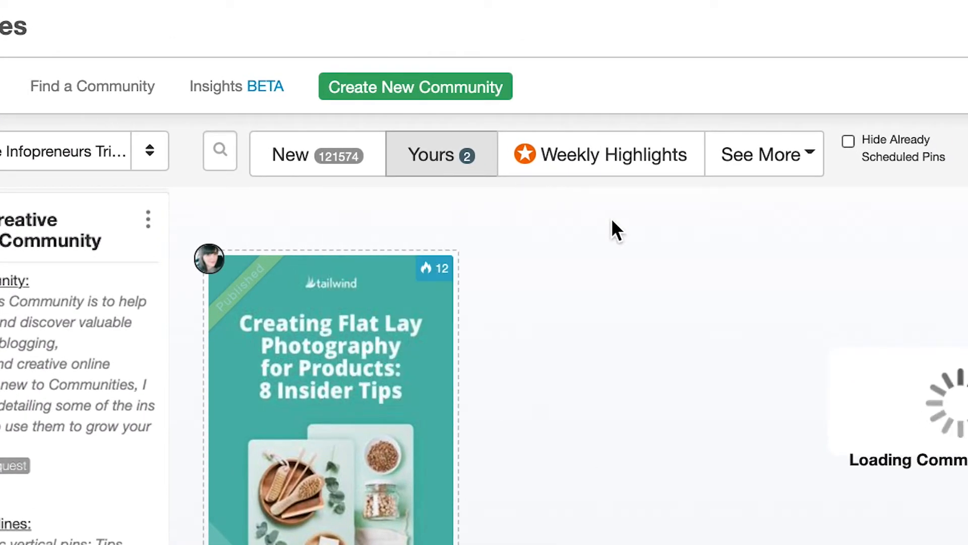
Step: Filter the community feed to Yours, showing your two shared pins
left_click(442, 154)
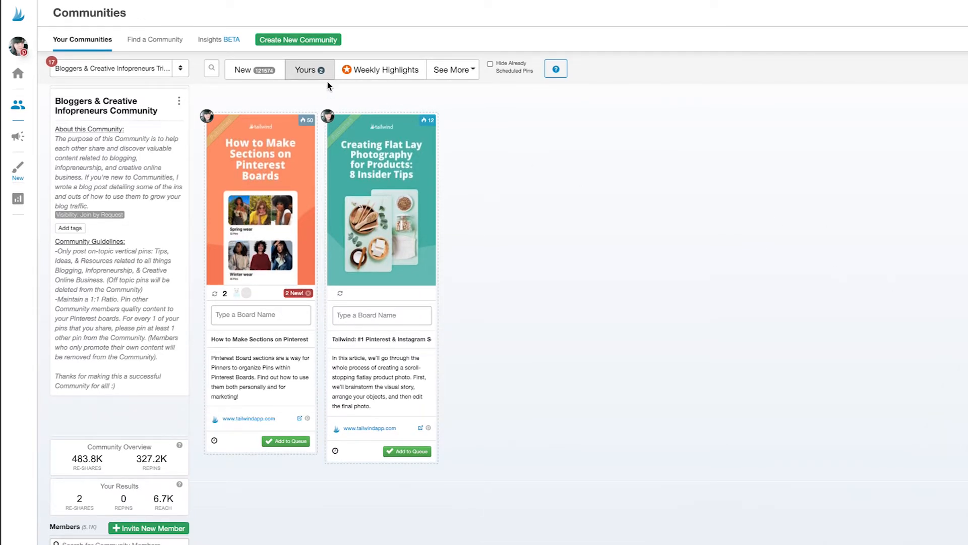
left_click(243, 70)
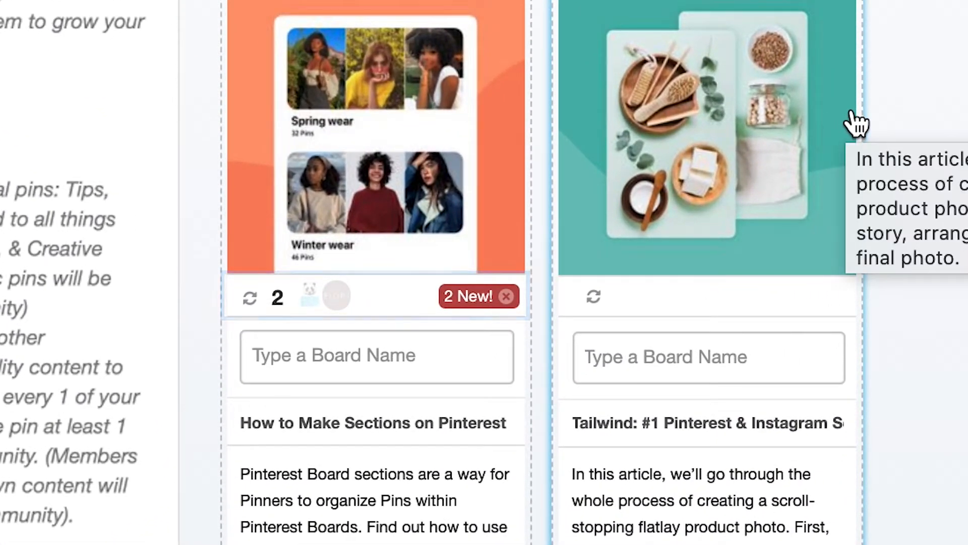
scroll("down", 3)
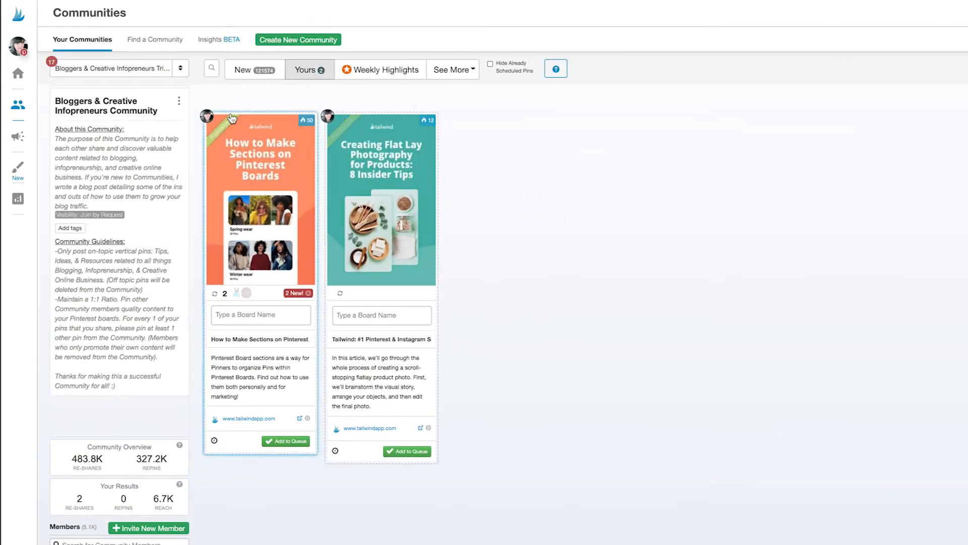
left_click(244, 69)
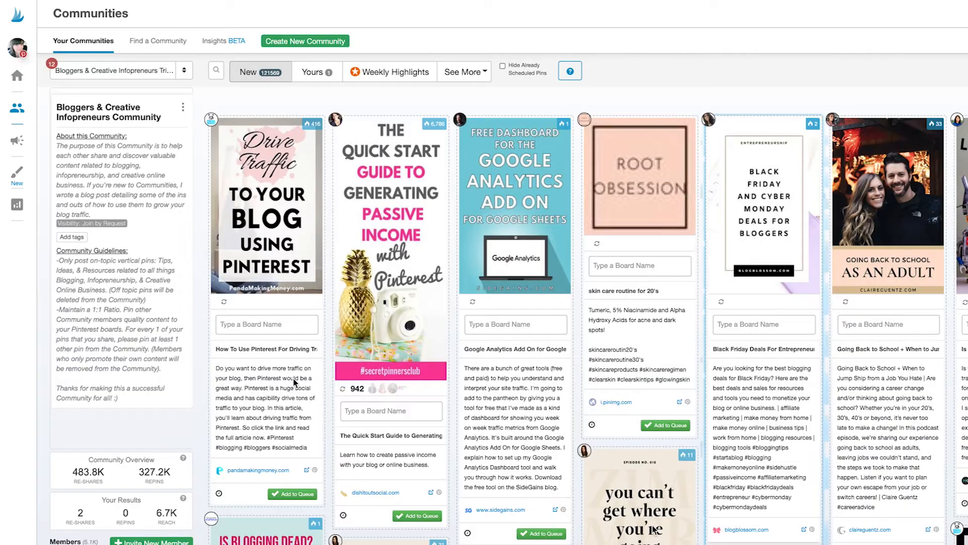
mouse_move(200, 369)
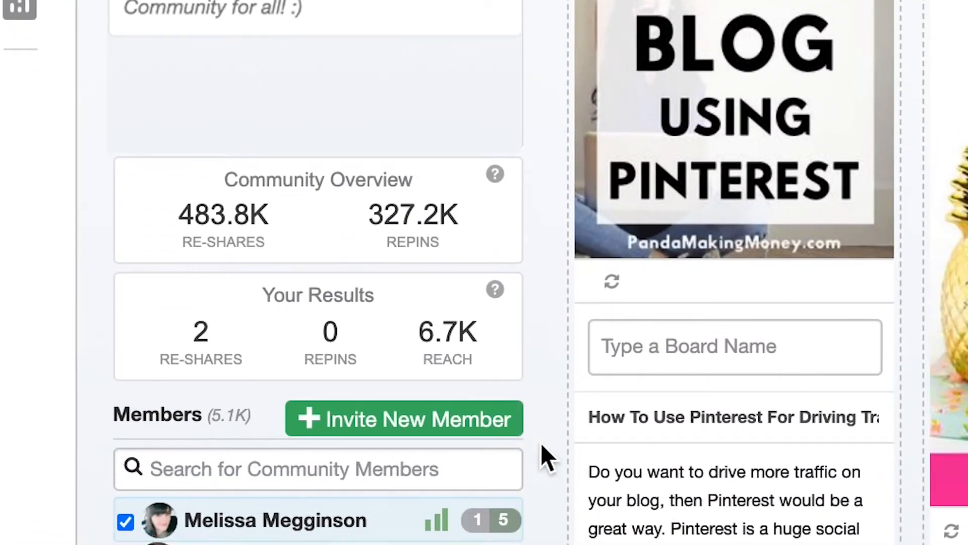
mouse_move(554, 344)
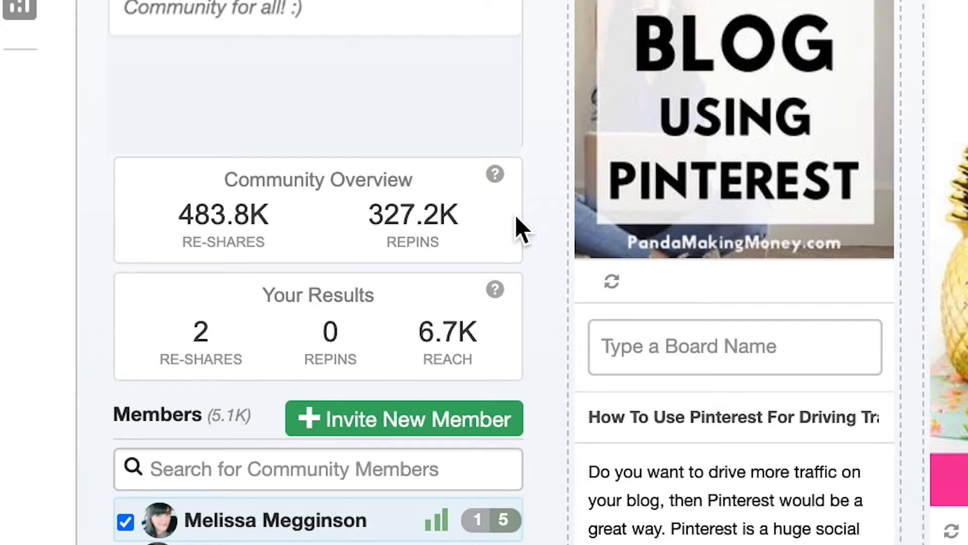
mouse_move(293, 238)
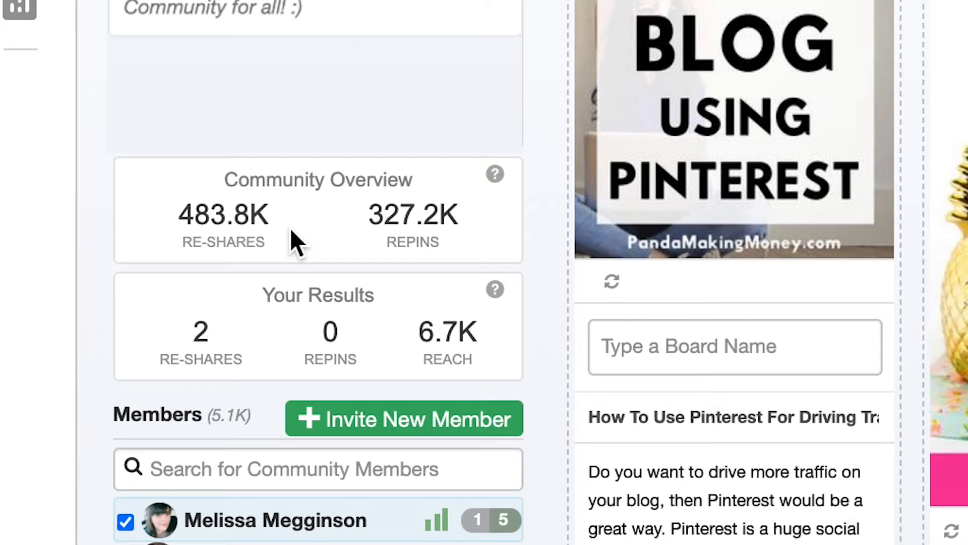
mouse_move(473, 247)
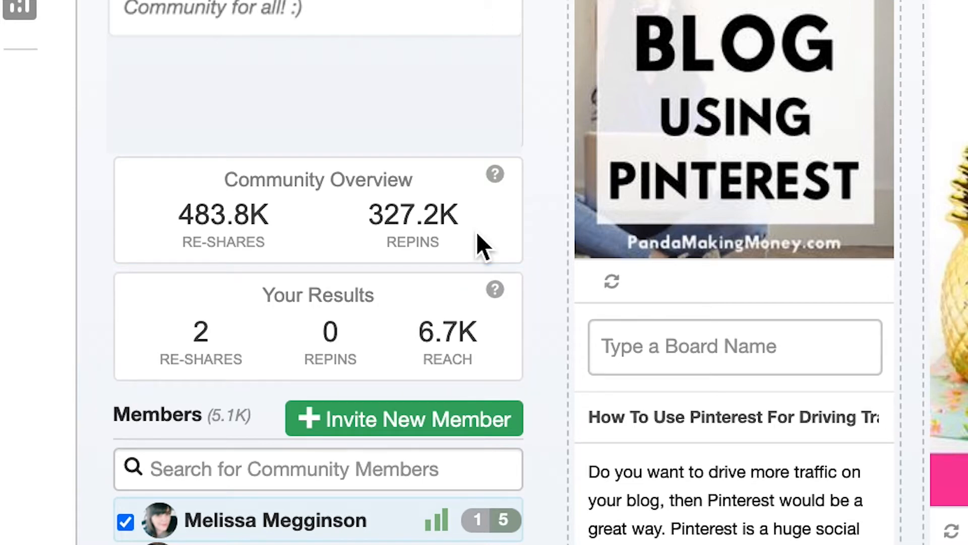
mouse_move(497, 358)
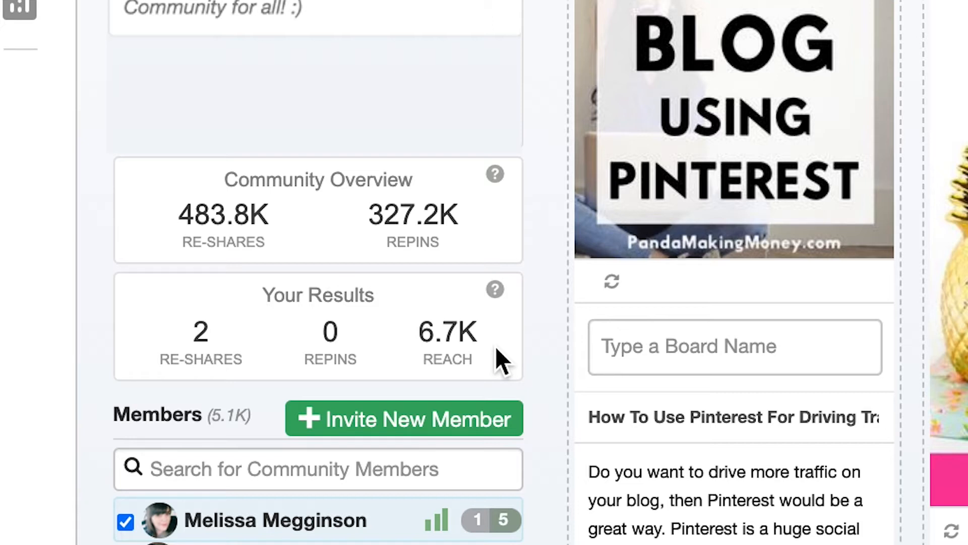
mouse_move(540, 495)
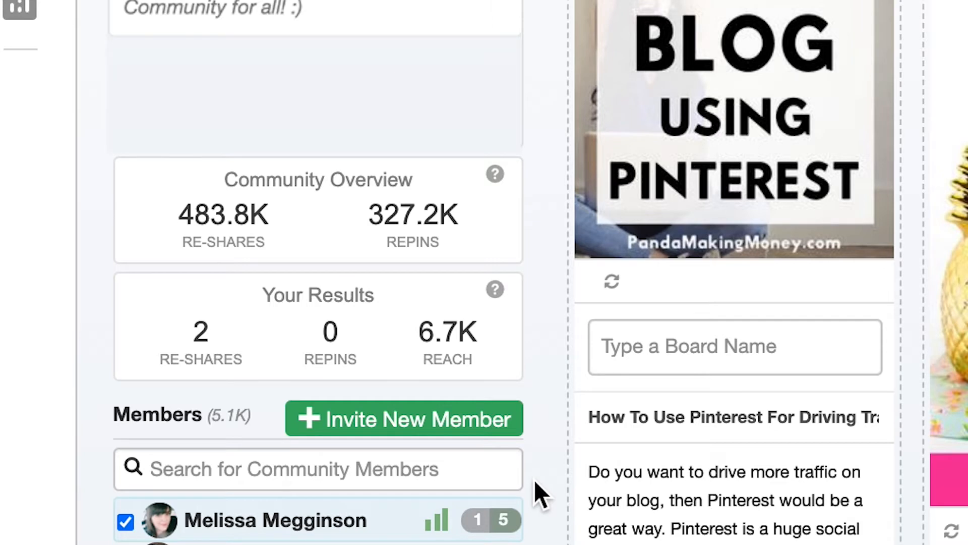
scroll("down", 3)
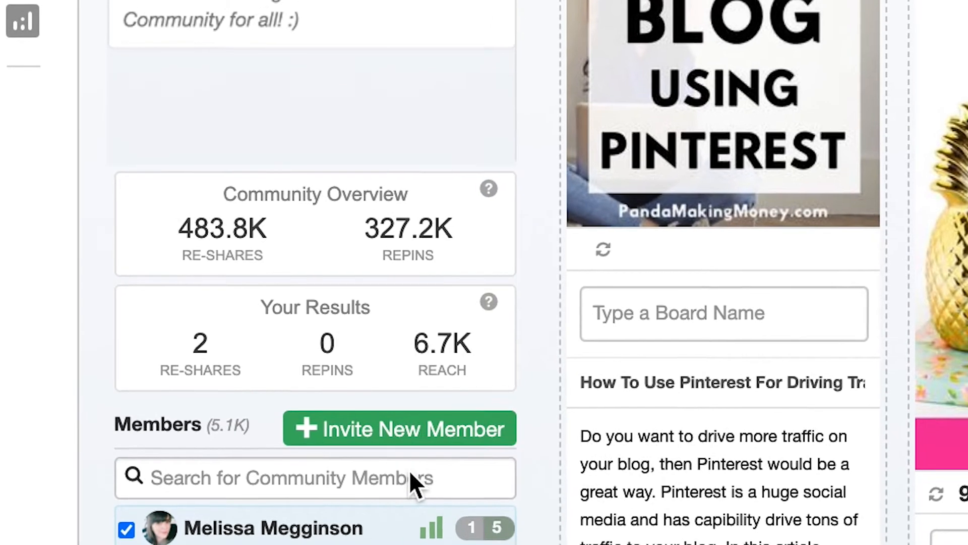
scroll("down", 3)
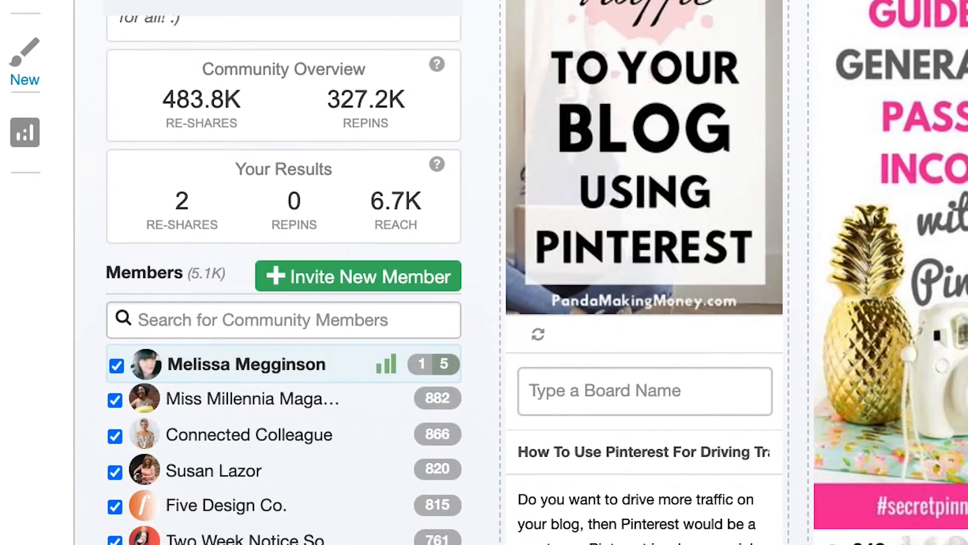
scroll("down", 3)
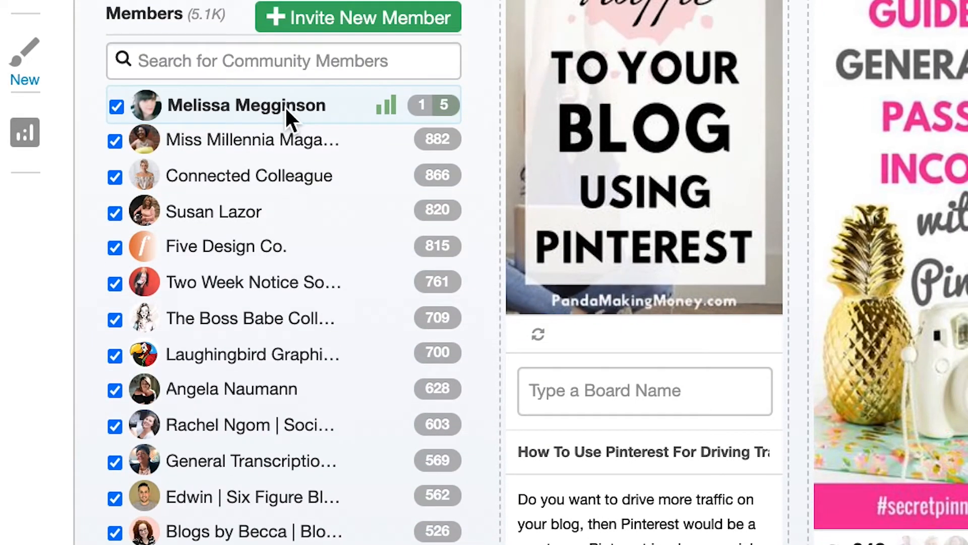
mouse_move(427, 129)
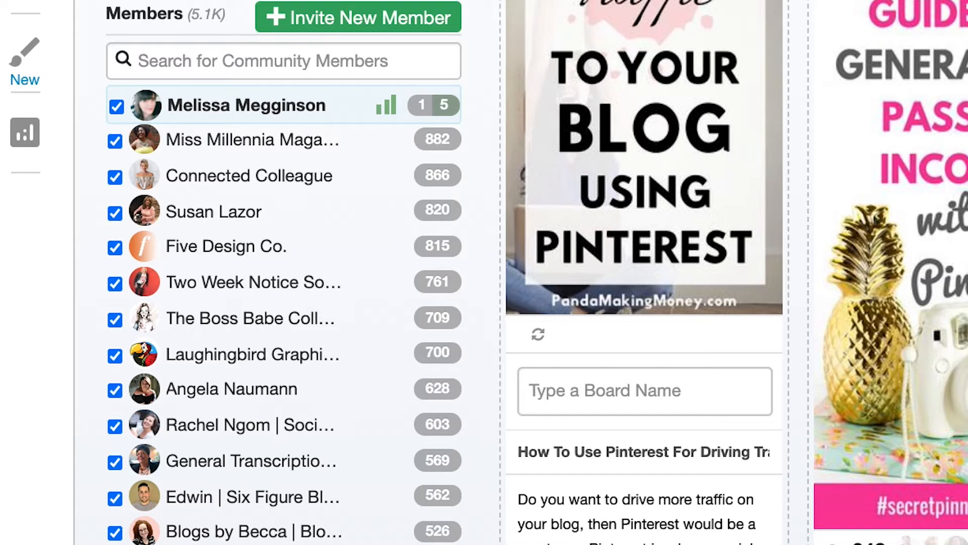
mouse_move(427, 143)
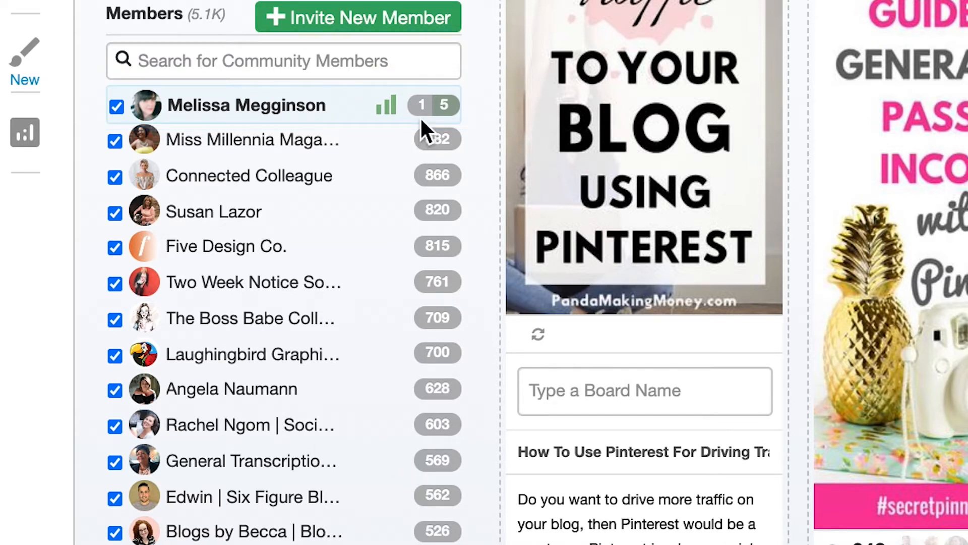
mouse_move(432, 130)
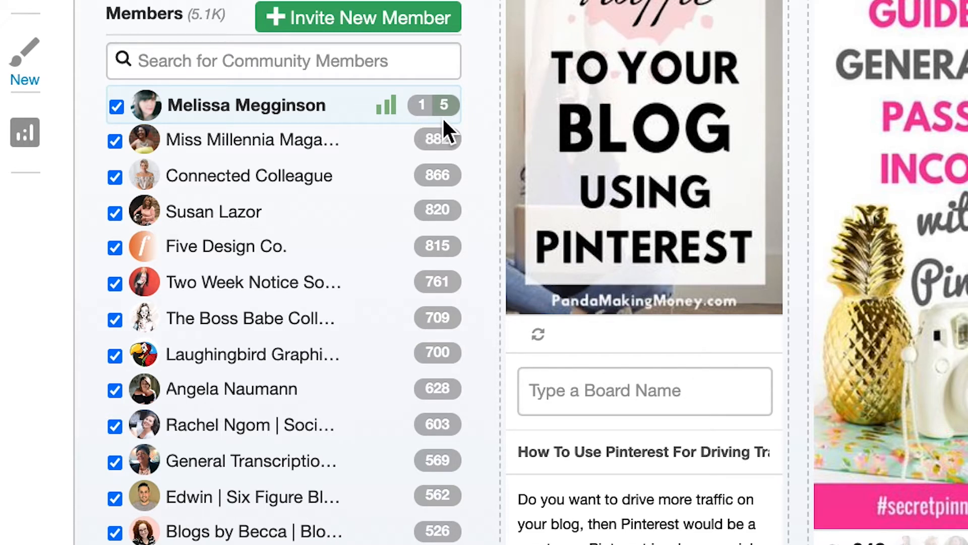
mouse_move(445, 194)
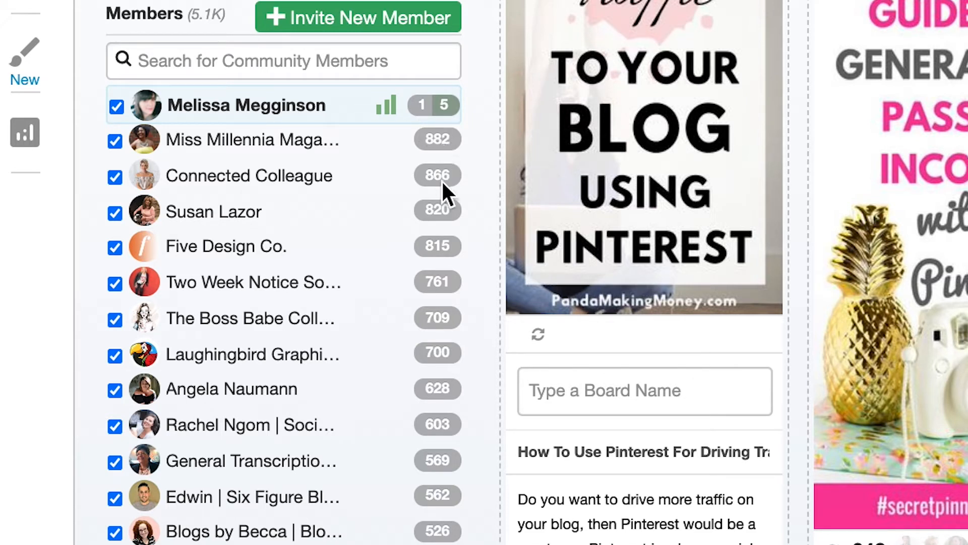
mouse_move(469, 269)
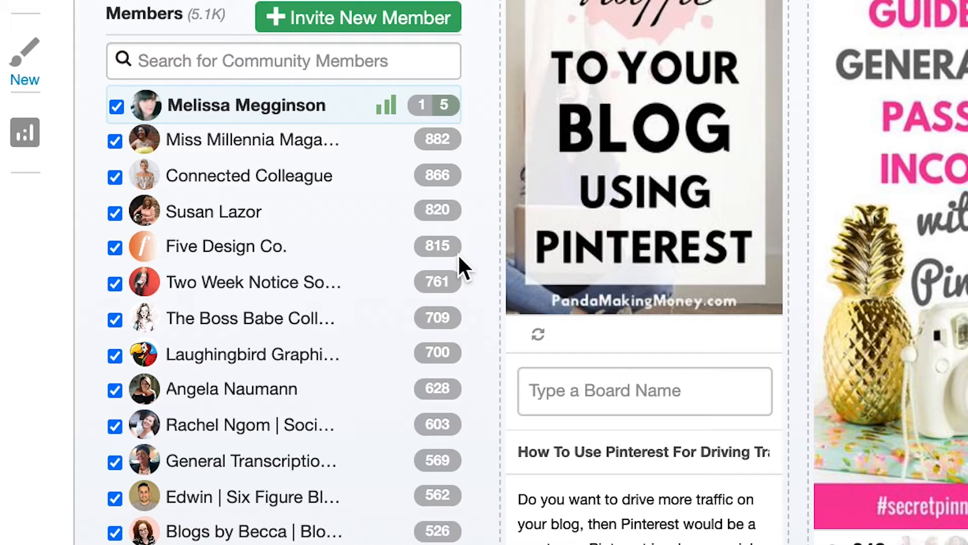
mouse_move(486, 255)
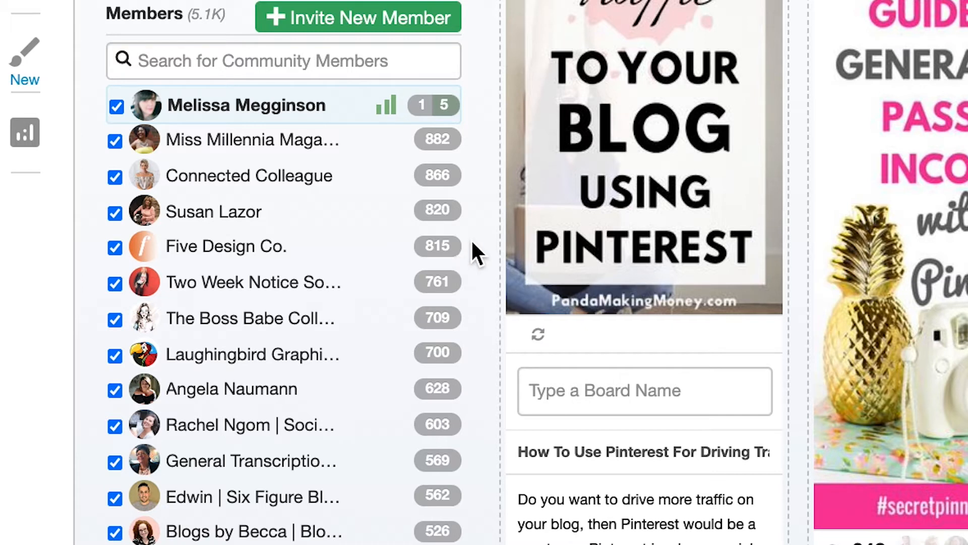
mouse_move(570, 205)
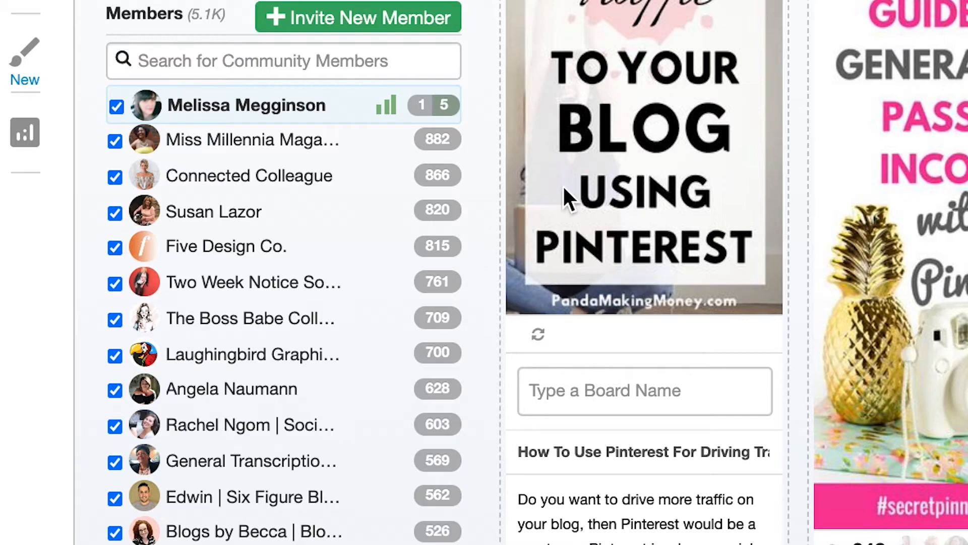
mouse_move(754, 91)
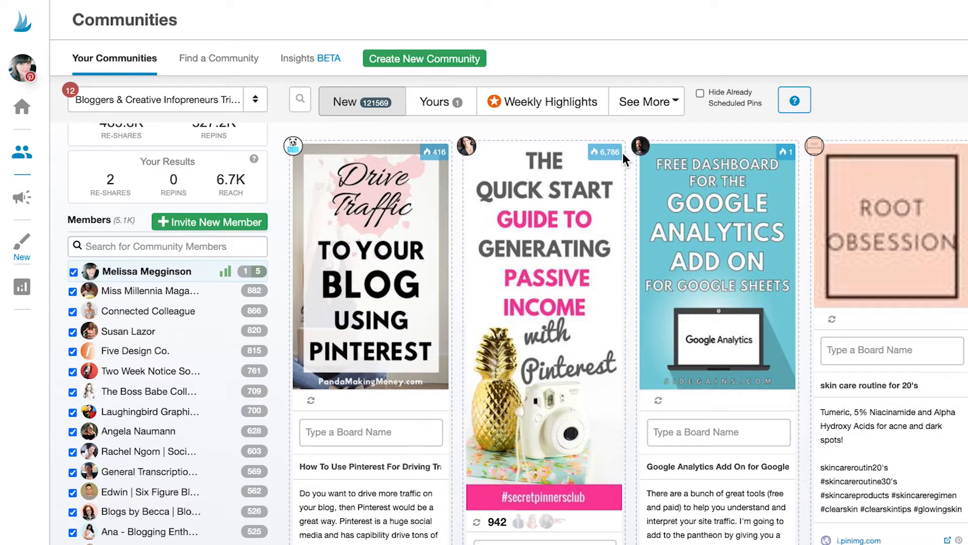
mouse_move(656, 155)
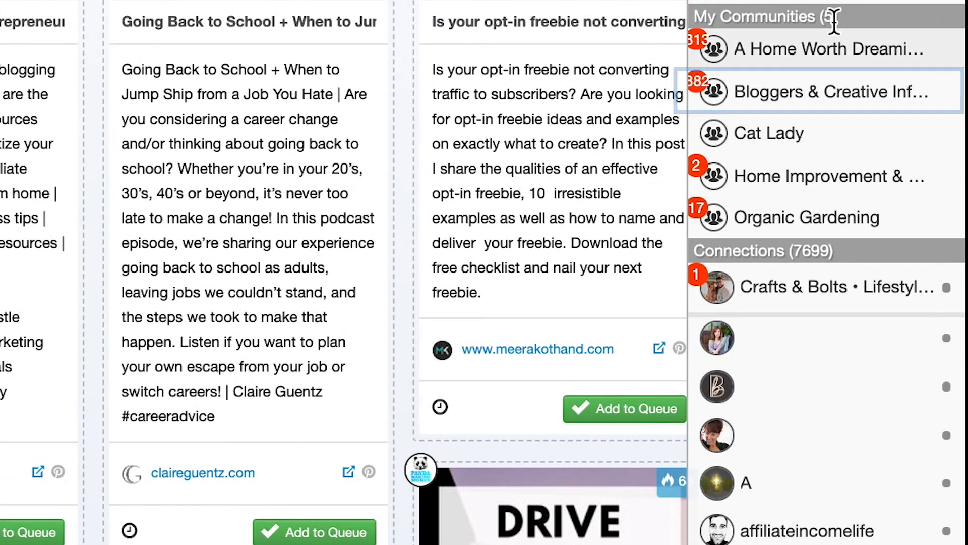
Step: Open the Bloggers & Creative Infopreneurs group chat and scroll down the Connections list
left_click(825, 91)
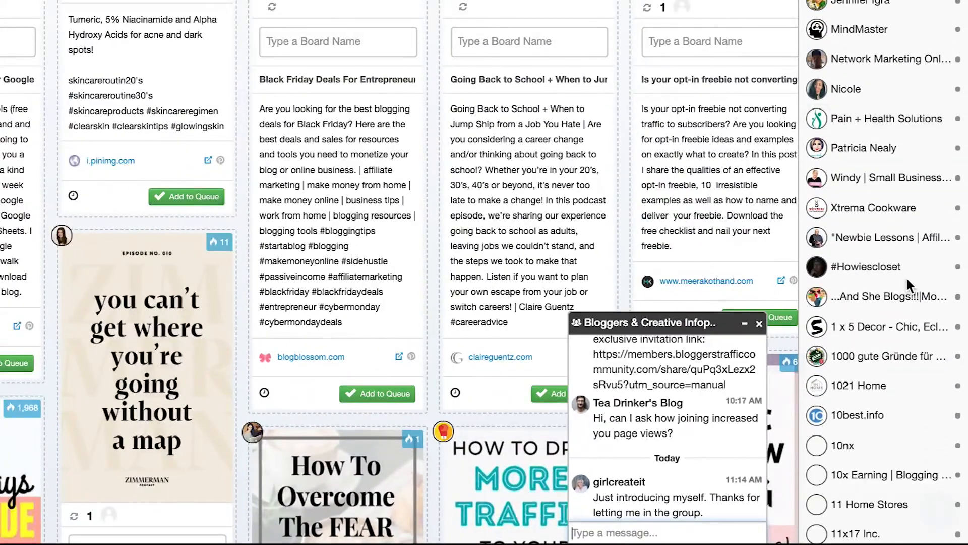
scroll("down", 3)
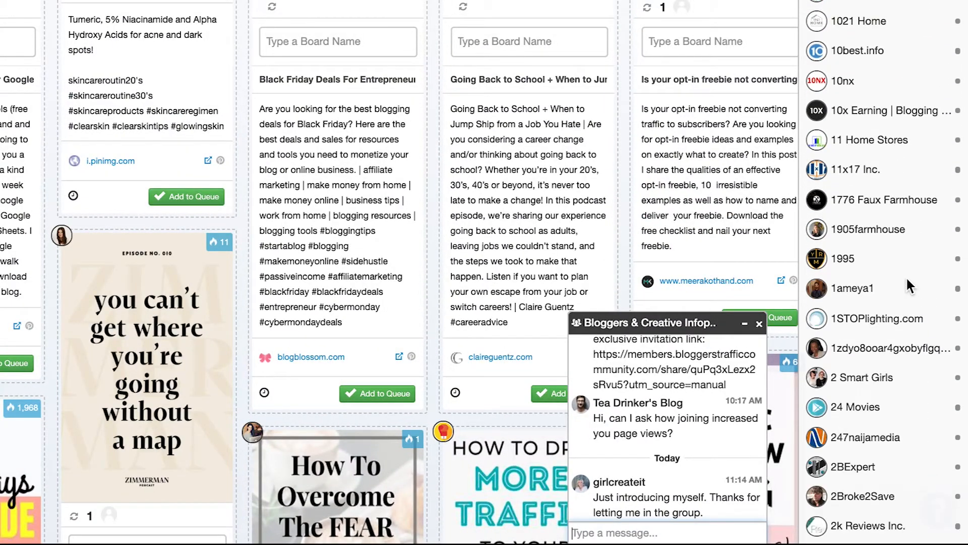
scroll("down", 3)
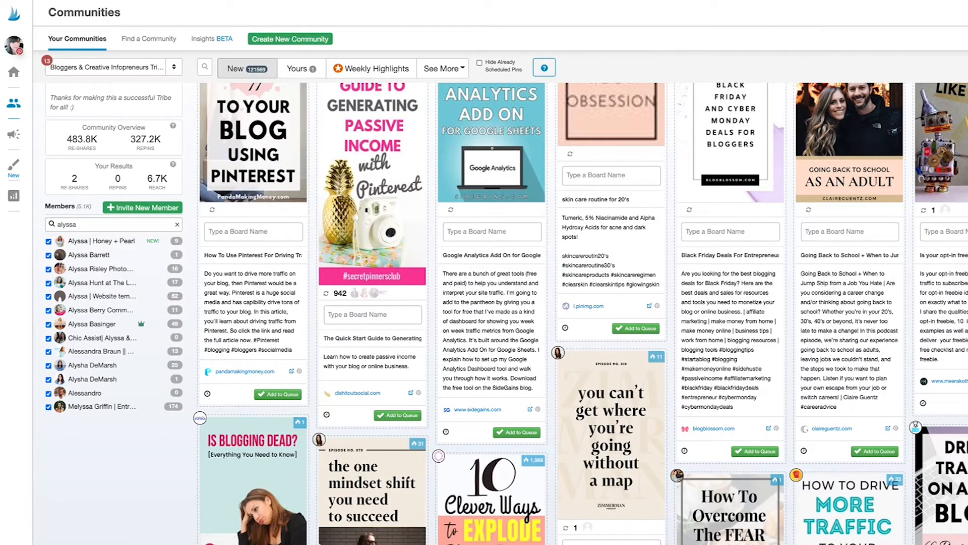
mouse_move(541, 34)
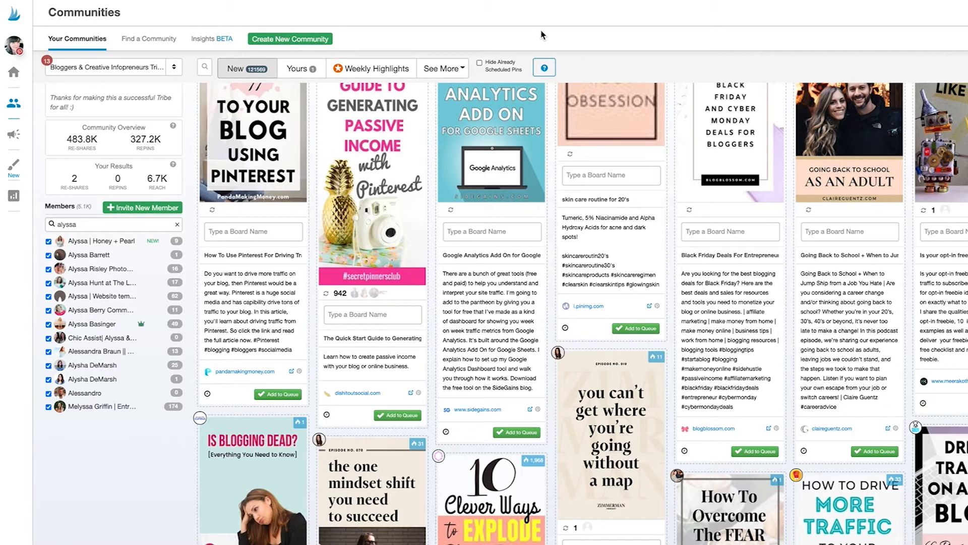
mouse_move(377, 31)
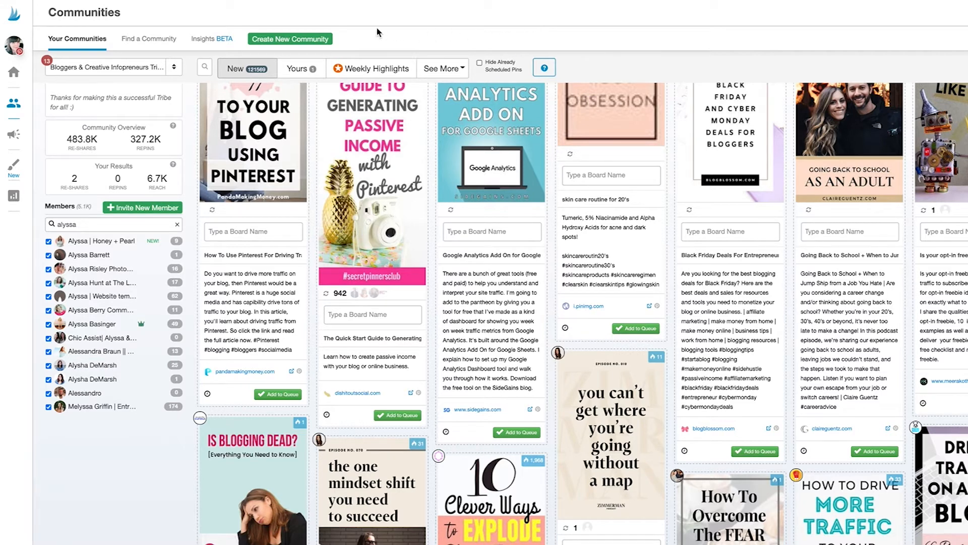
mouse_move(335, 31)
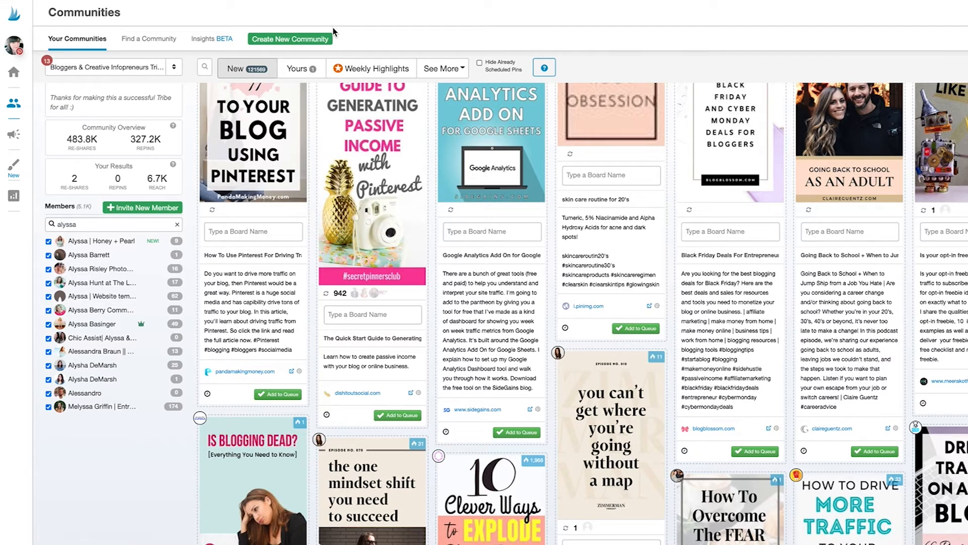
mouse_move(309, 35)
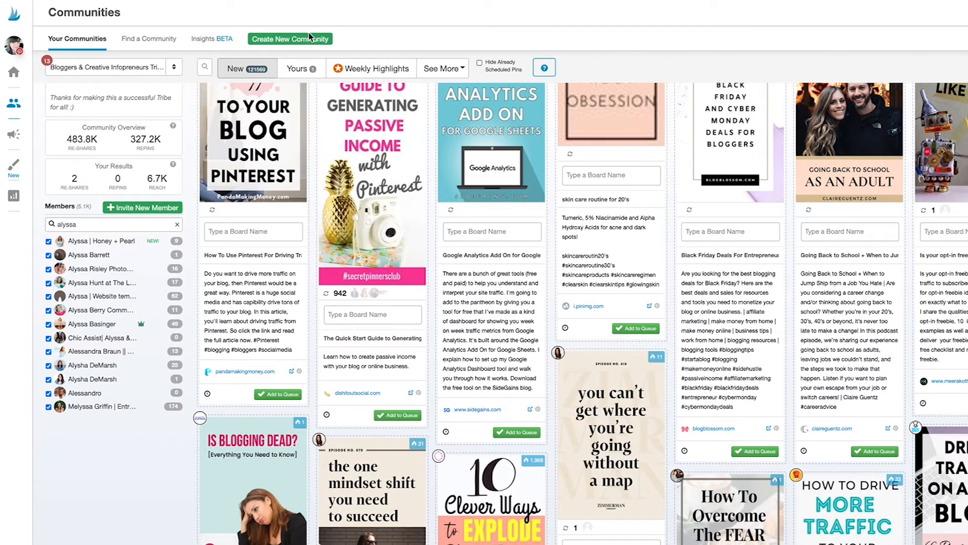
mouse_move(161, 44)
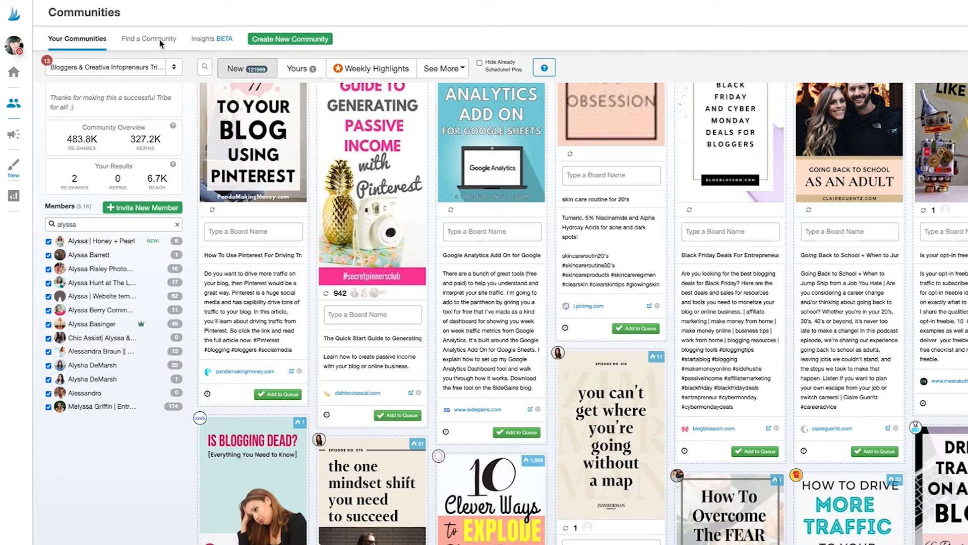
mouse_move(153, 45)
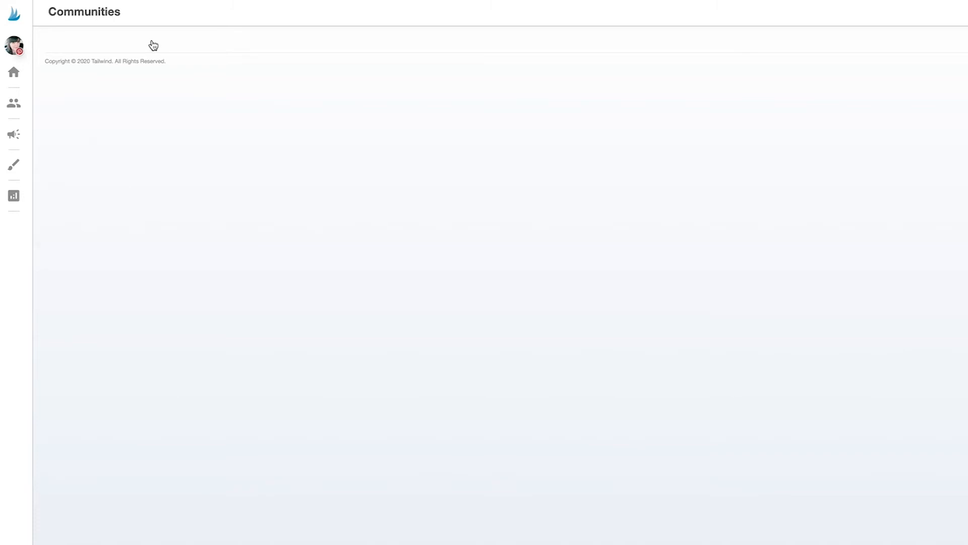
Step: Go to the Find a Community page to discover new communities
left_click(147, 39)
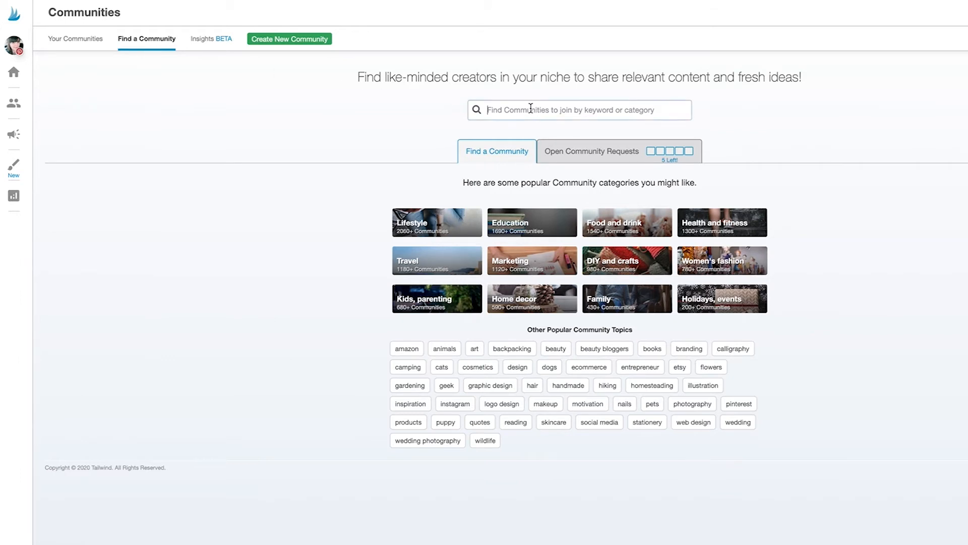
Step: Search communities for 'world travel' and scroll through the 17 results
type("world travel")
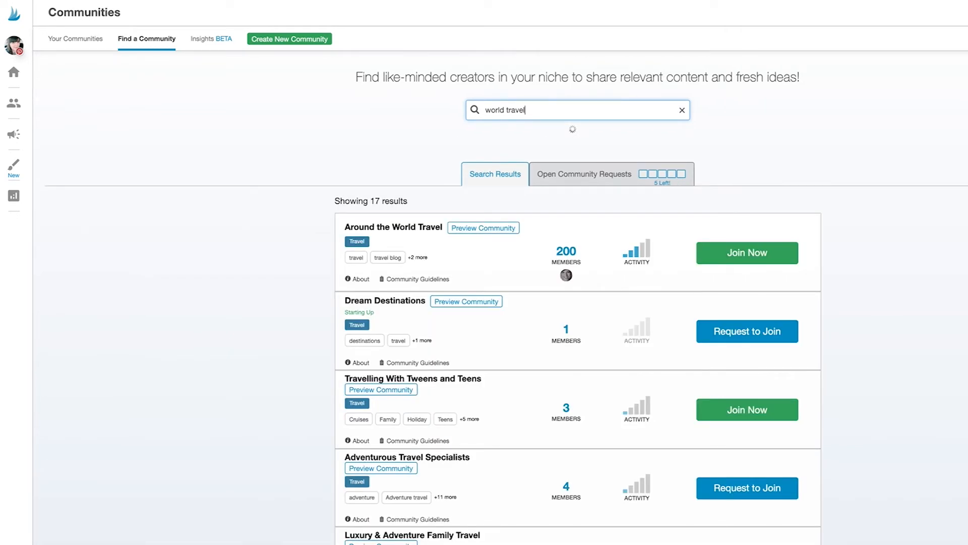
mouse_move(269, 263)
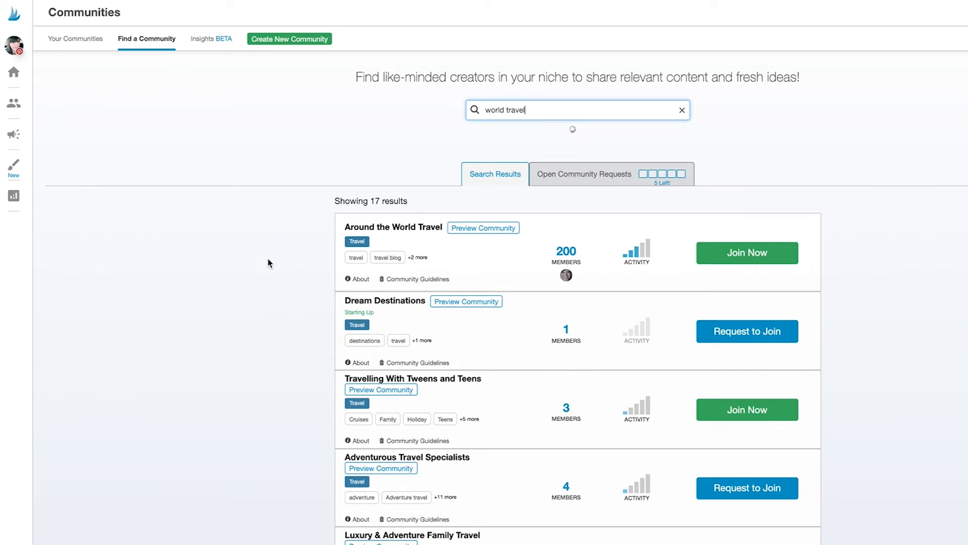
scroll("down", 3)
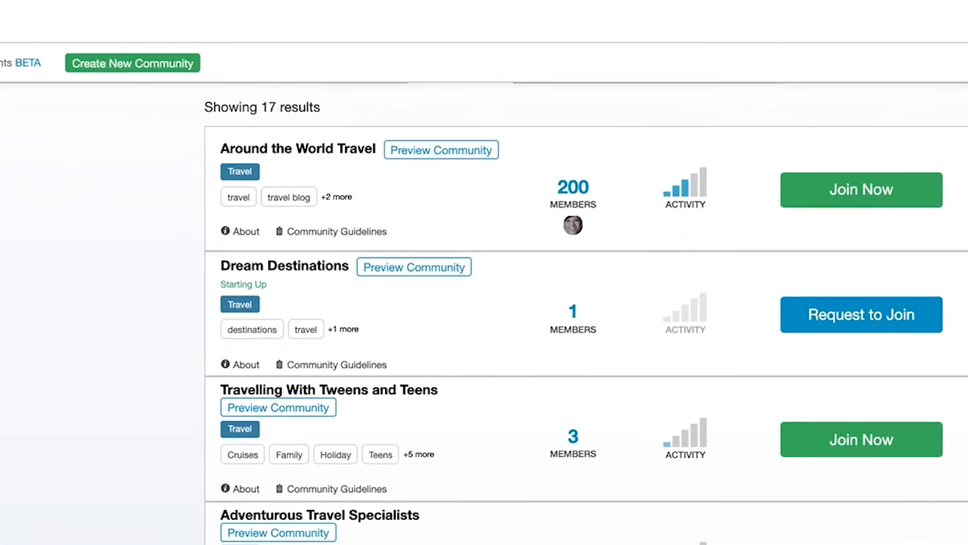
mouse_move(121, 319)
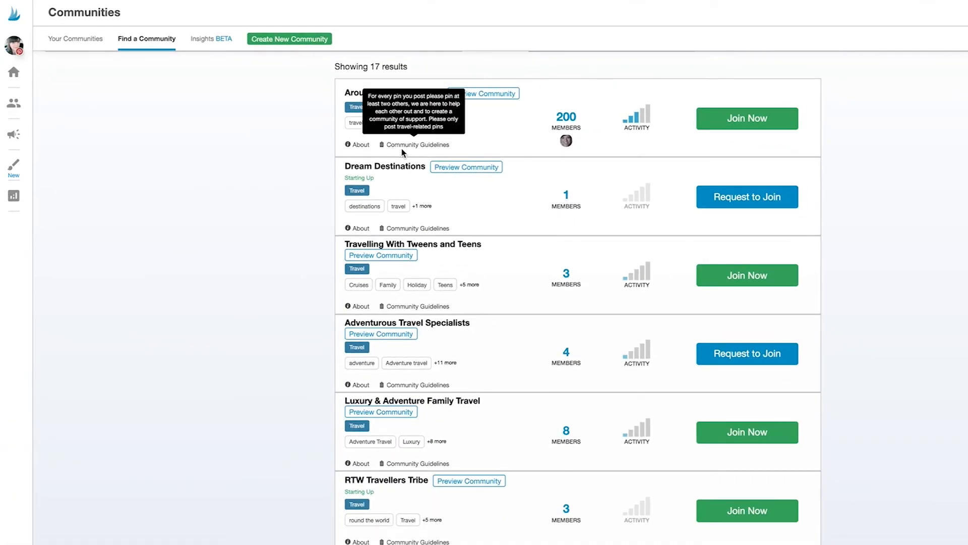
mouse_move(568, 112)
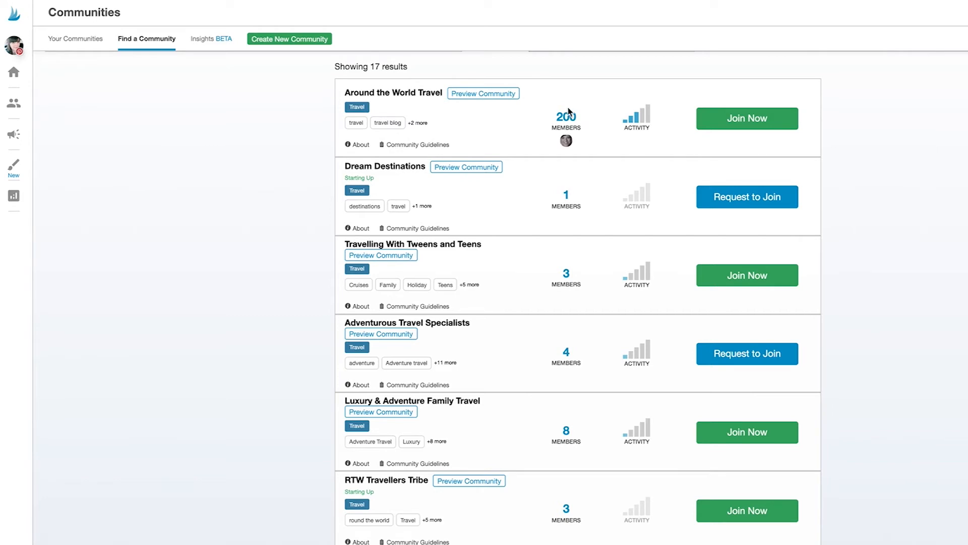
mouse_move(644, 142)
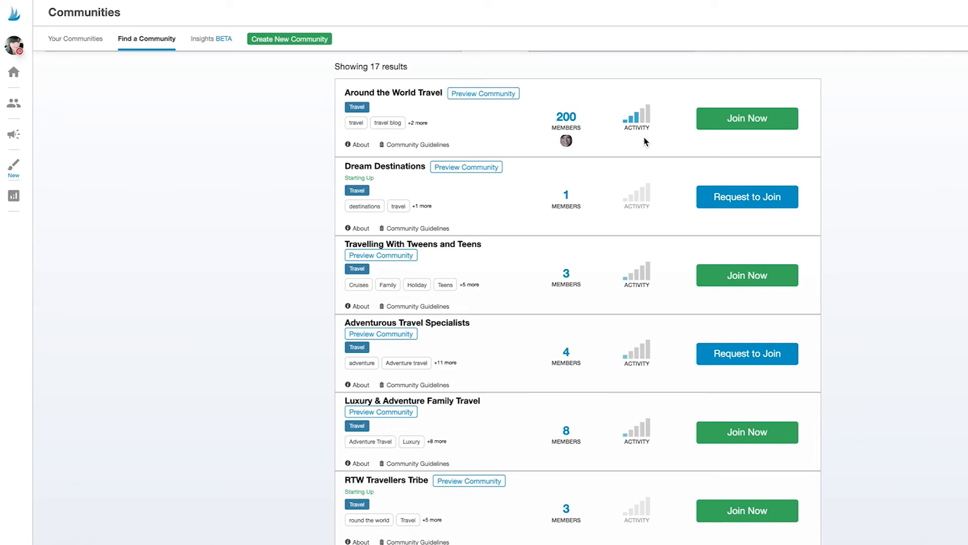
mouse_move(501, 109)
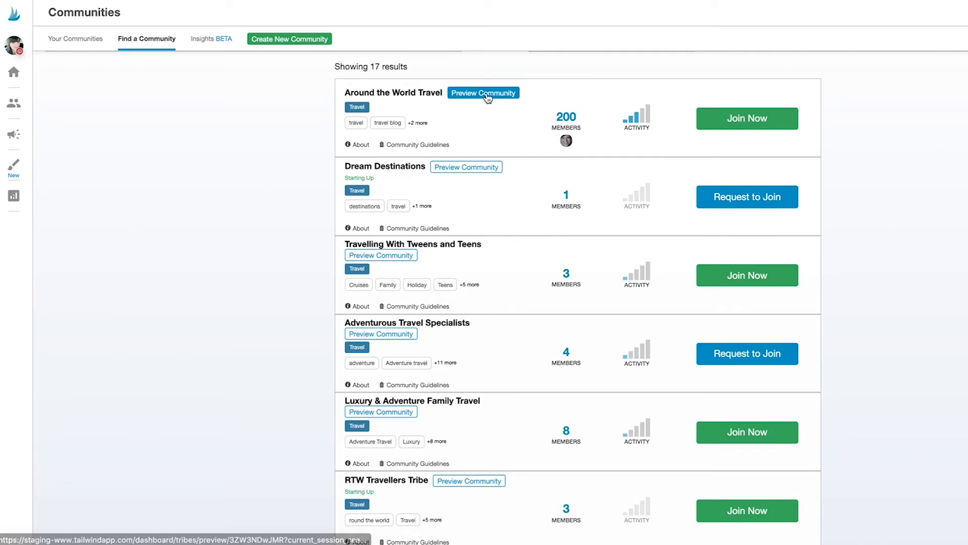
Step: Preview the Around the World Travel pin feed, then return to the 17 'world travel' results
left_click(483, 93)
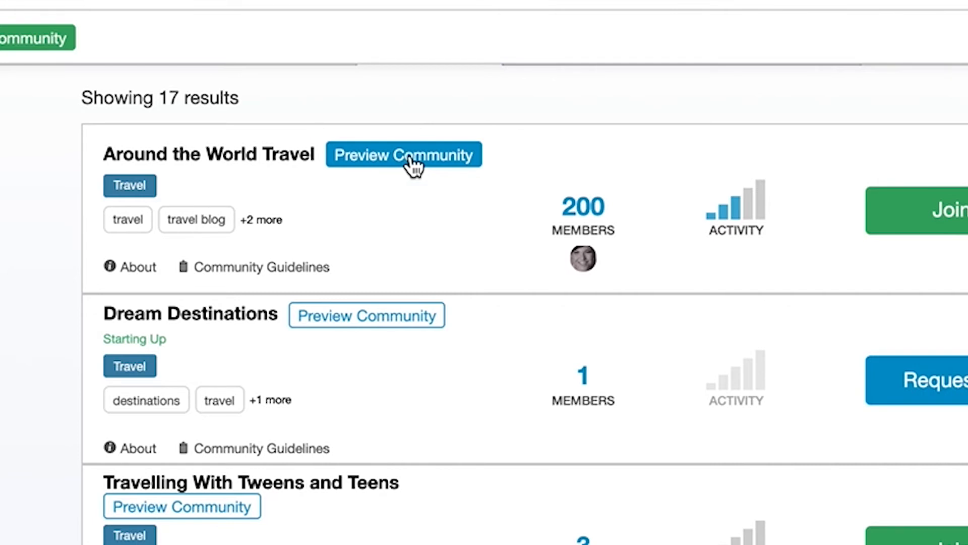
left_click(404, 154)
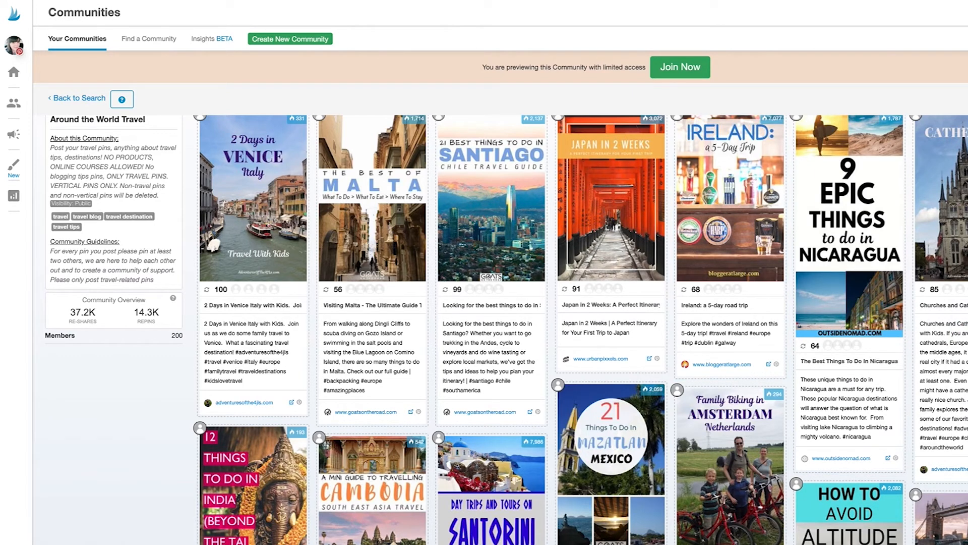
scroll("down", 3)
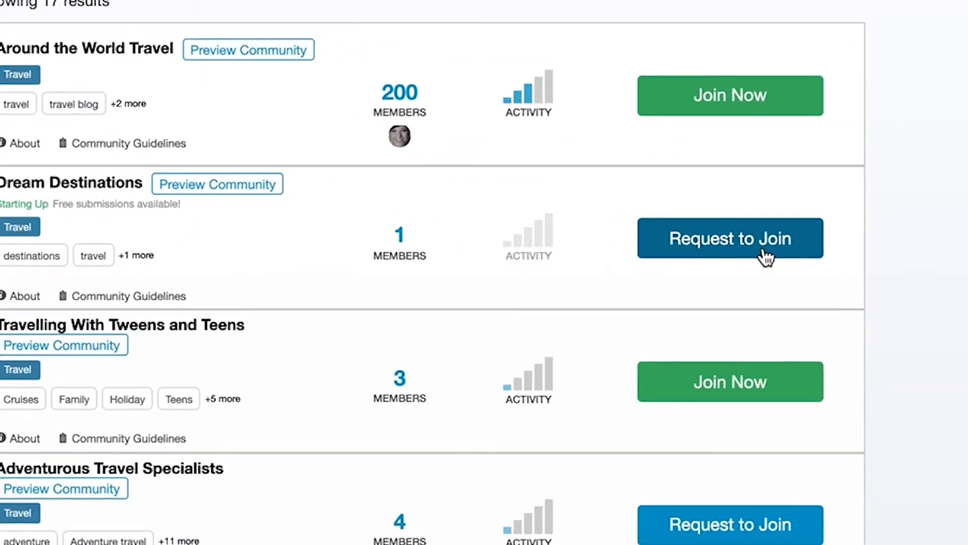
left_click(730, 238)
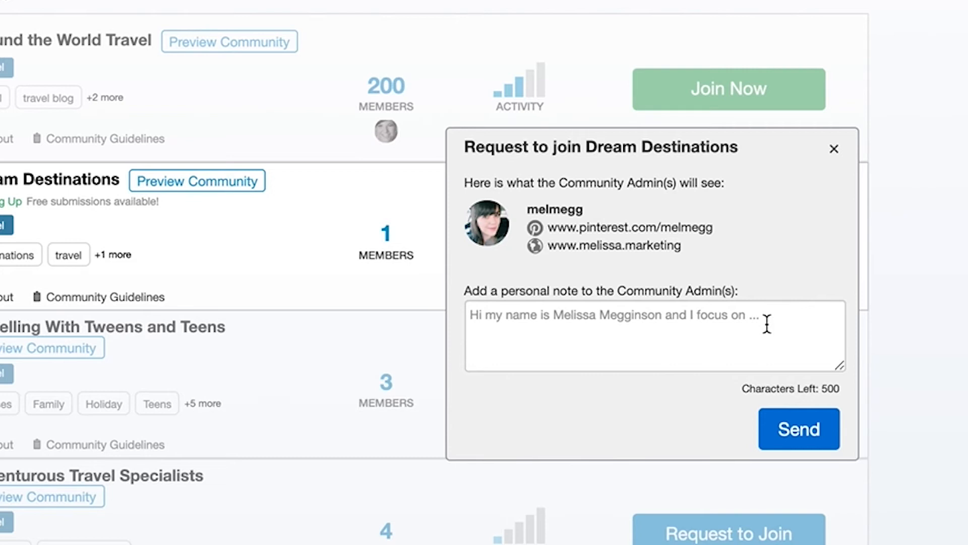
mouse_move(840, 166)
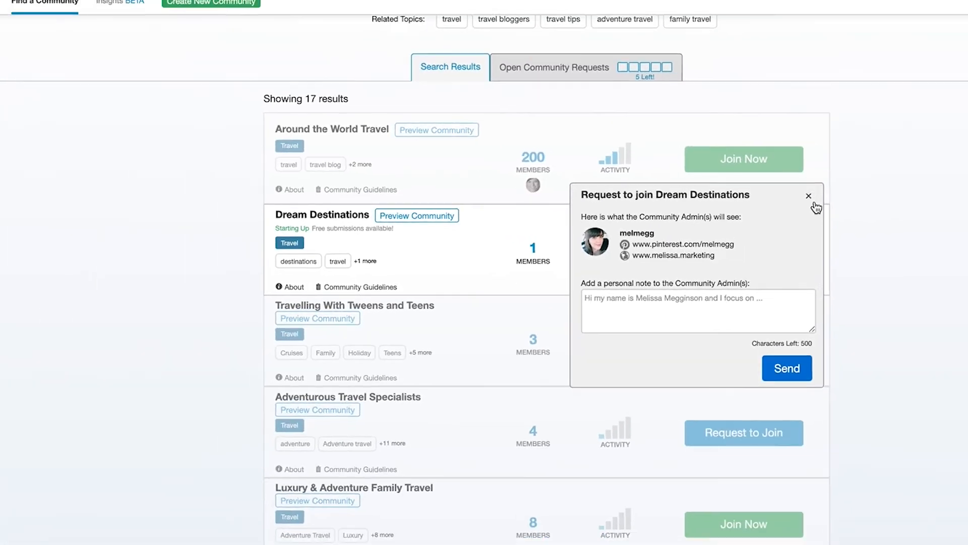
left_click(809, 195)
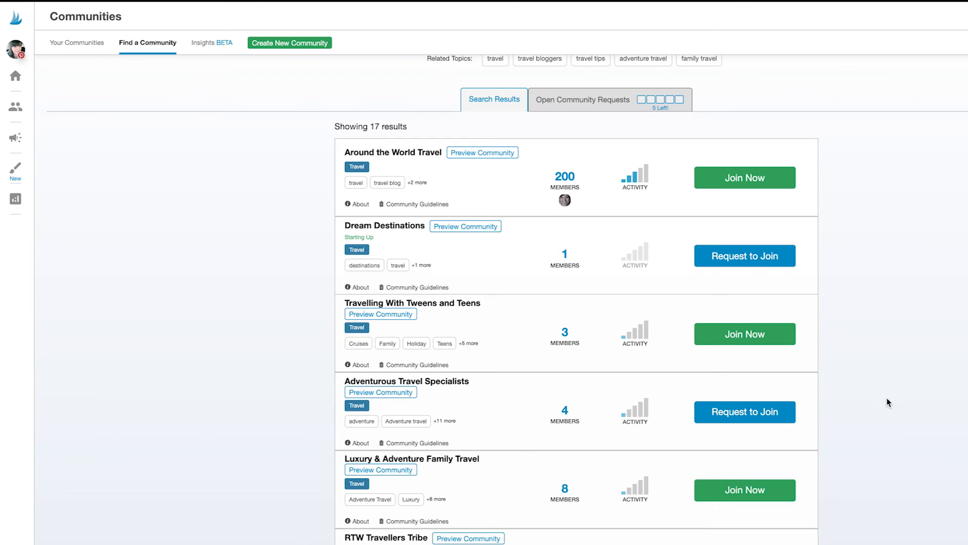
mouse_move(925, 413)
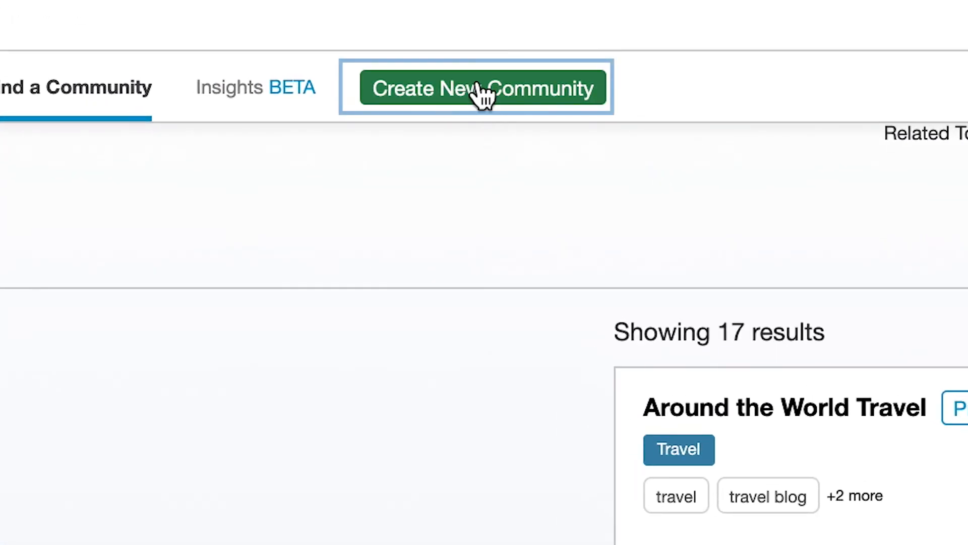
Step: Start a new community named 'Pinterest Marketing Mastermind' with Marketing as its category
left_click(479, 90)
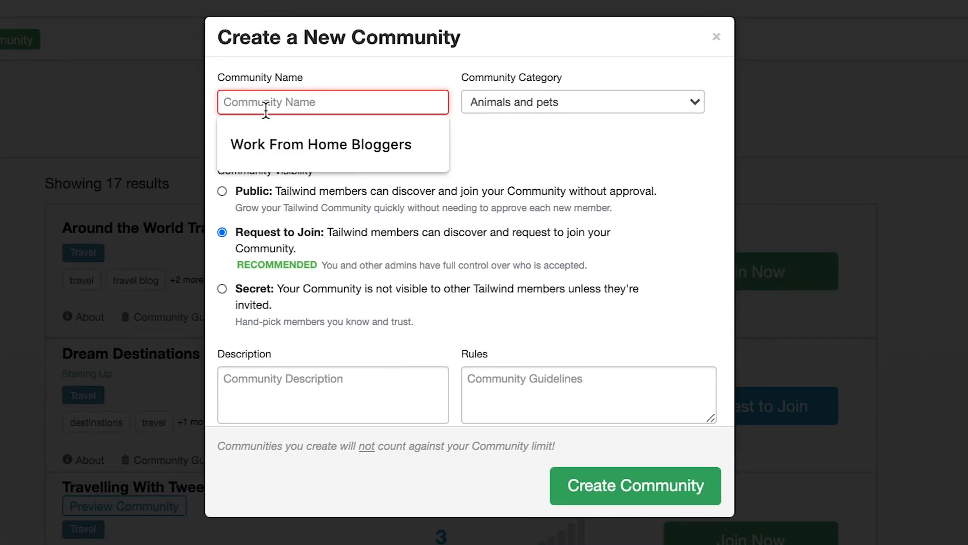
type("Pinterest Ma")
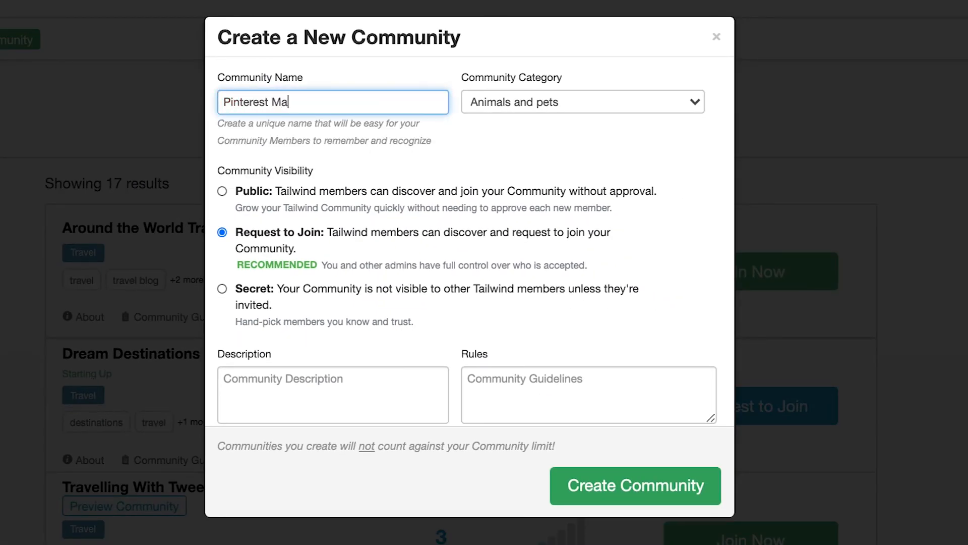
type("rketing Mas")
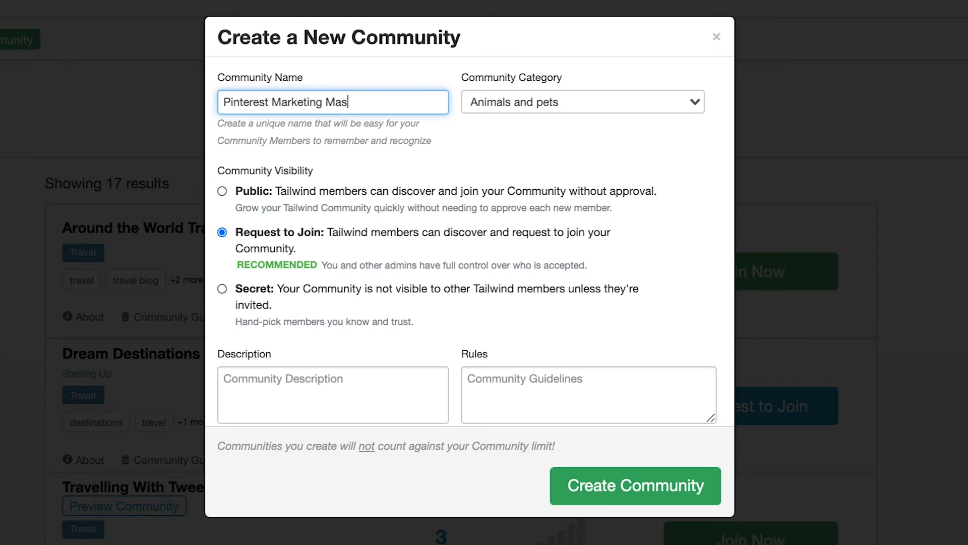
type("termind")
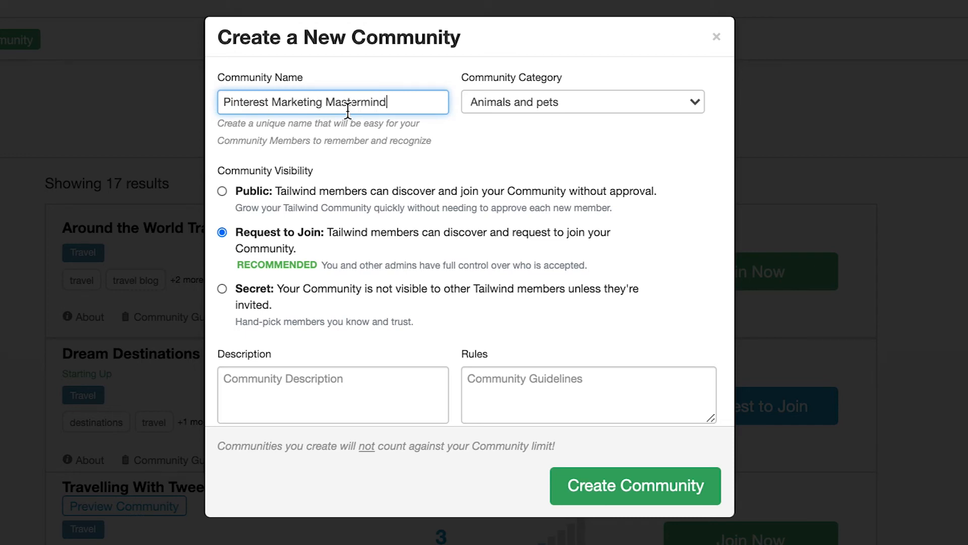
left_click(583, 101)
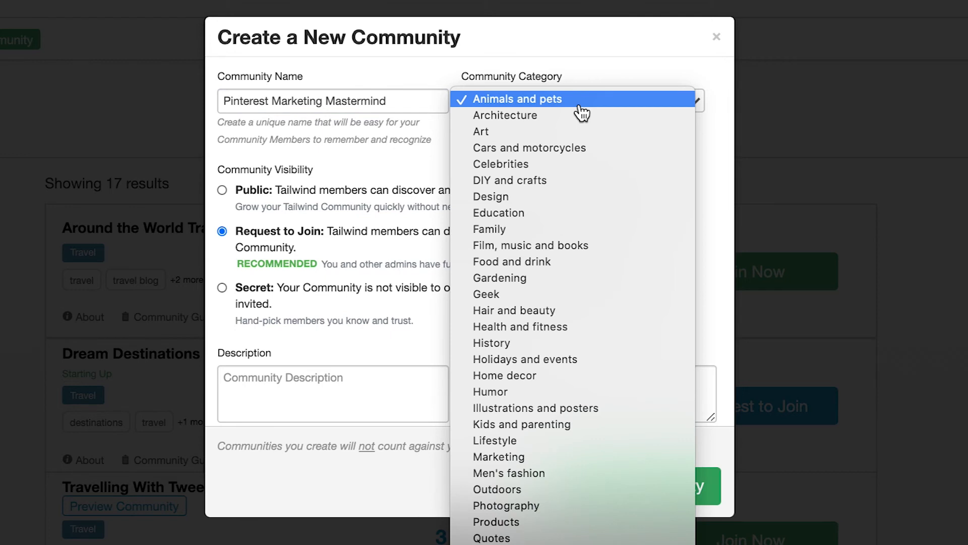
mouse_move(592, 468)
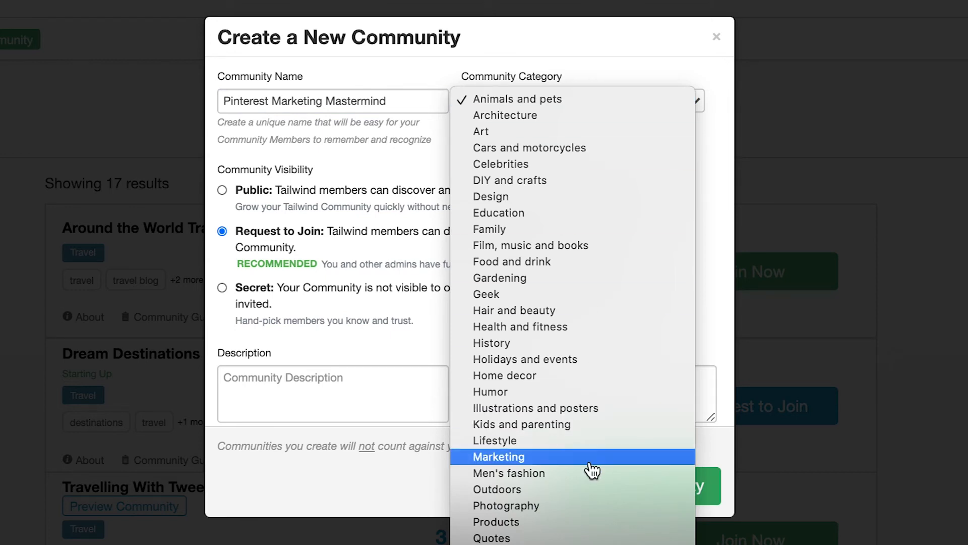
left_click(499, 456)
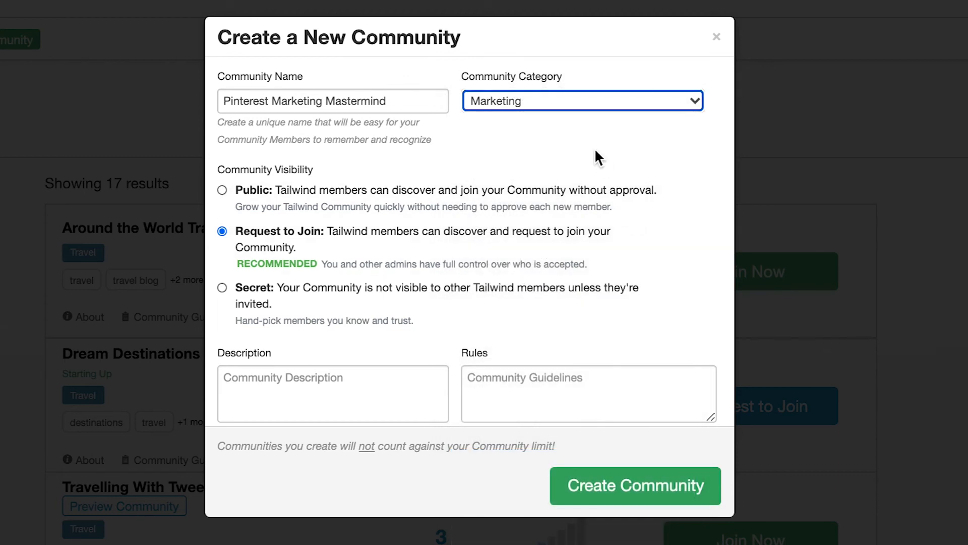
mouse_move(383, 198)
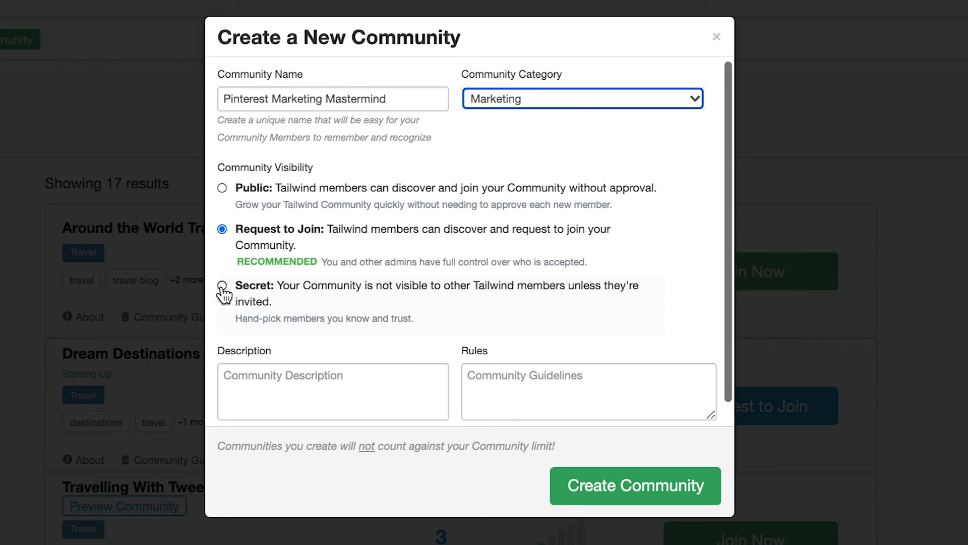
Step: Make the community secret, describe it 'For Marketers!', add the rule 'Be kind!', and create it
left_click(222, 285)
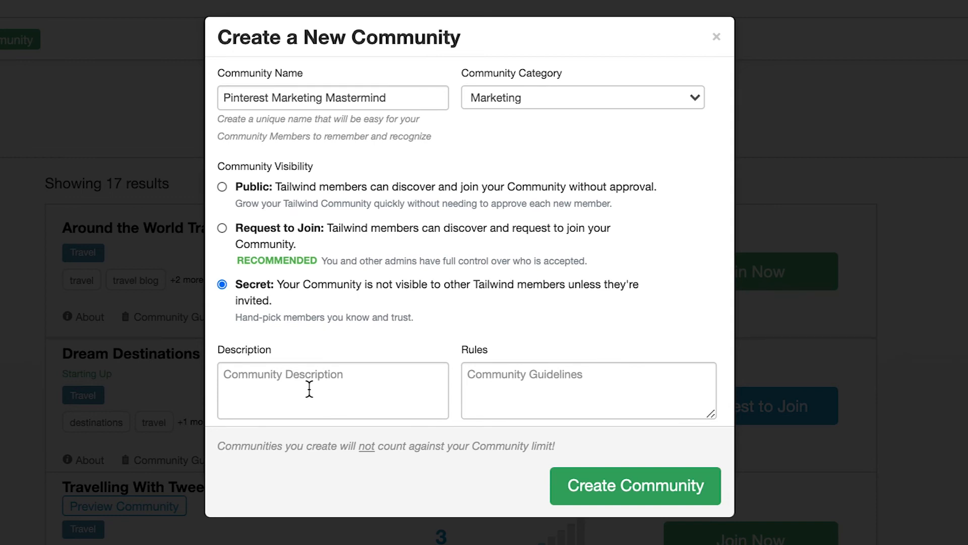
left_click(309, 392)
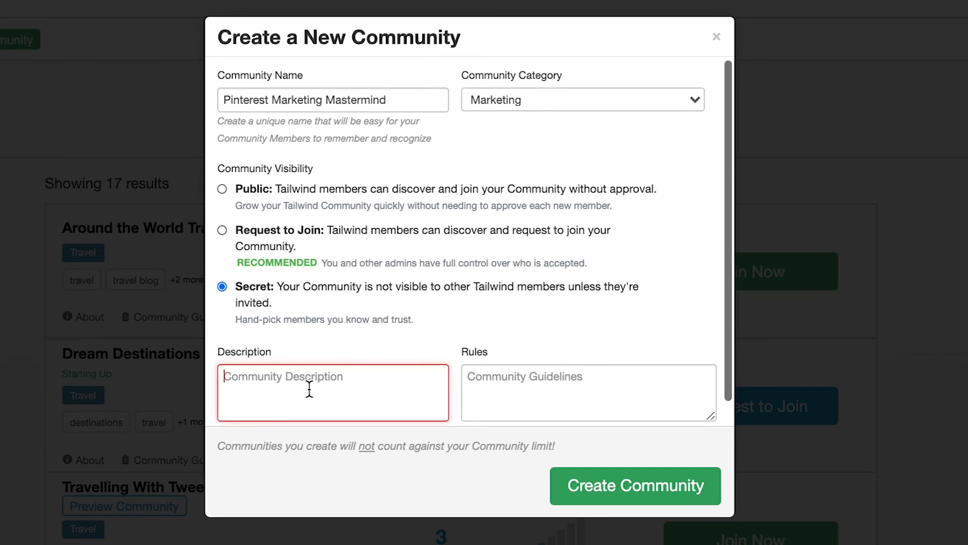
type("For")
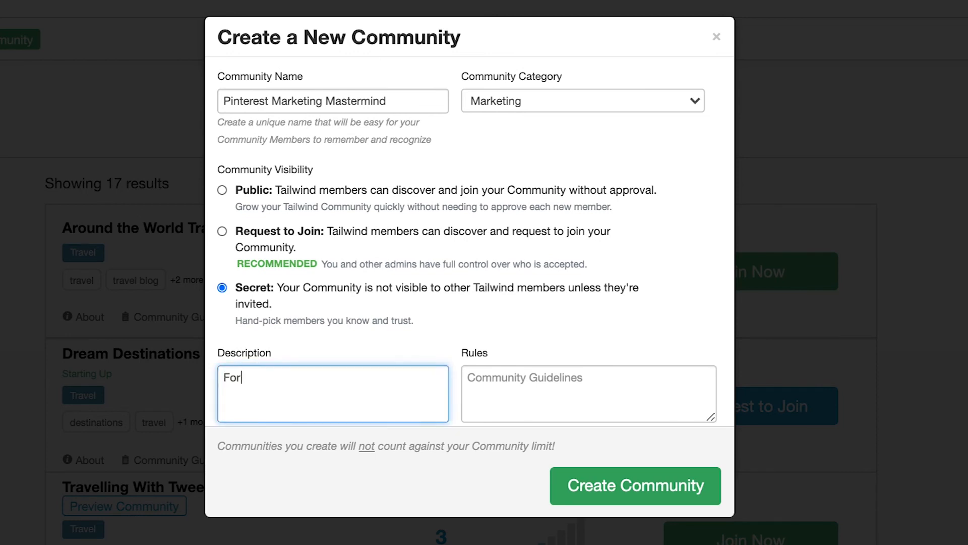
type("Marketers!")
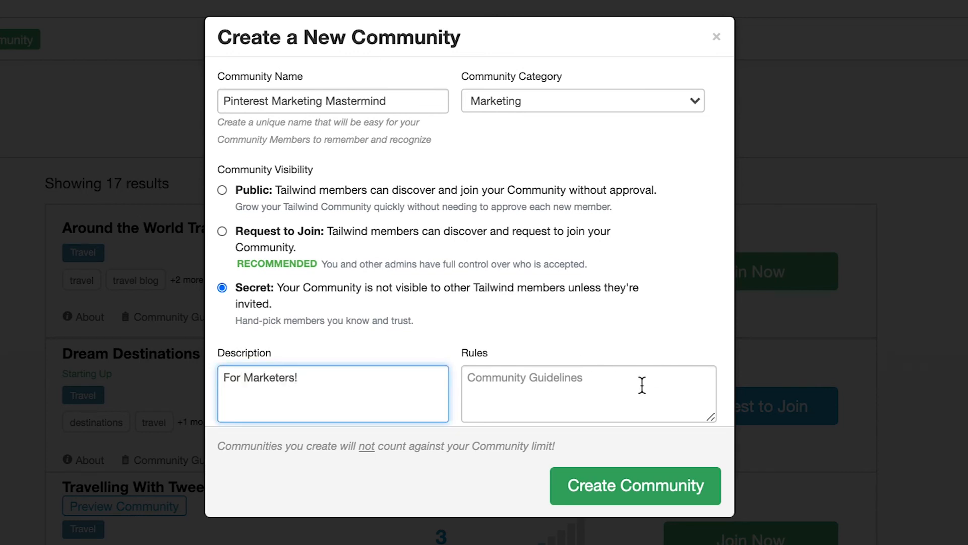
type("Be kind!")
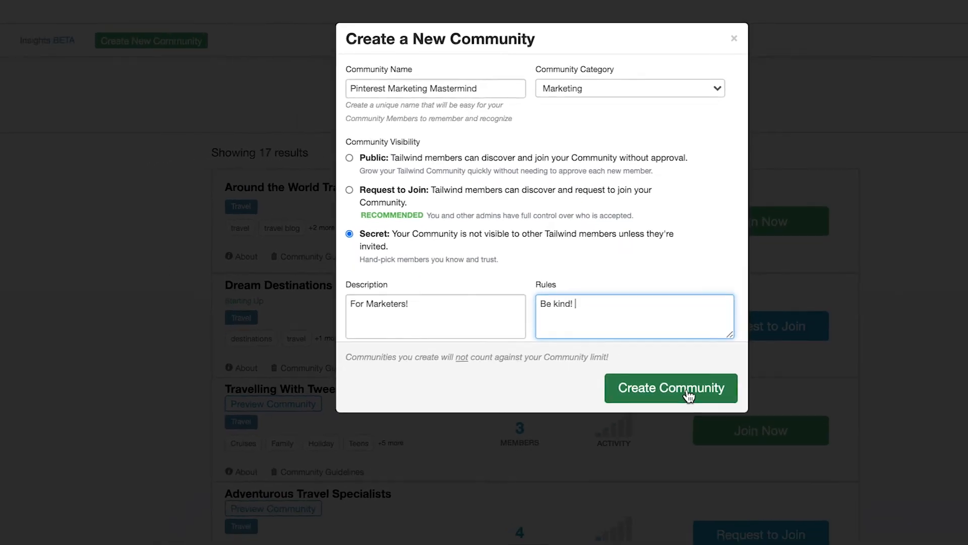
left_click(671, 387)
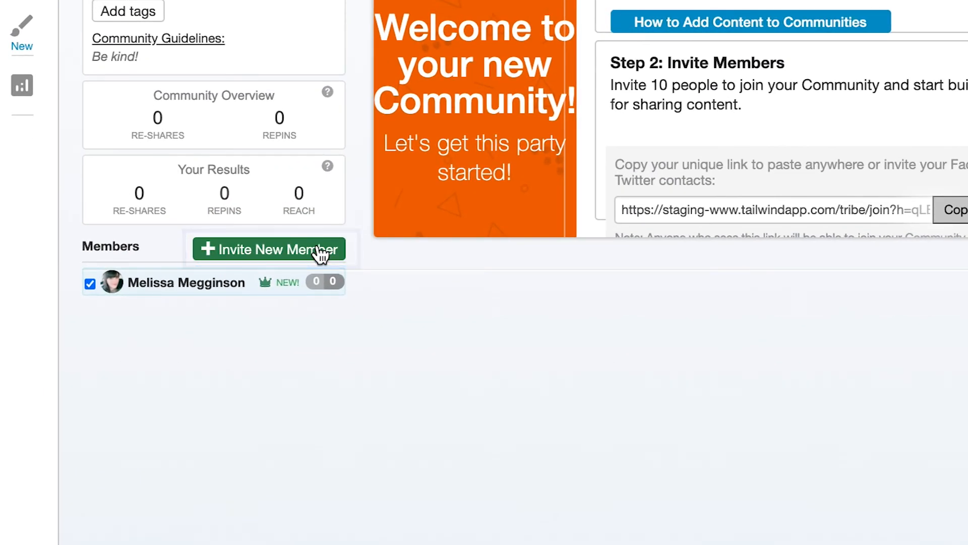
left_click(268, 249)
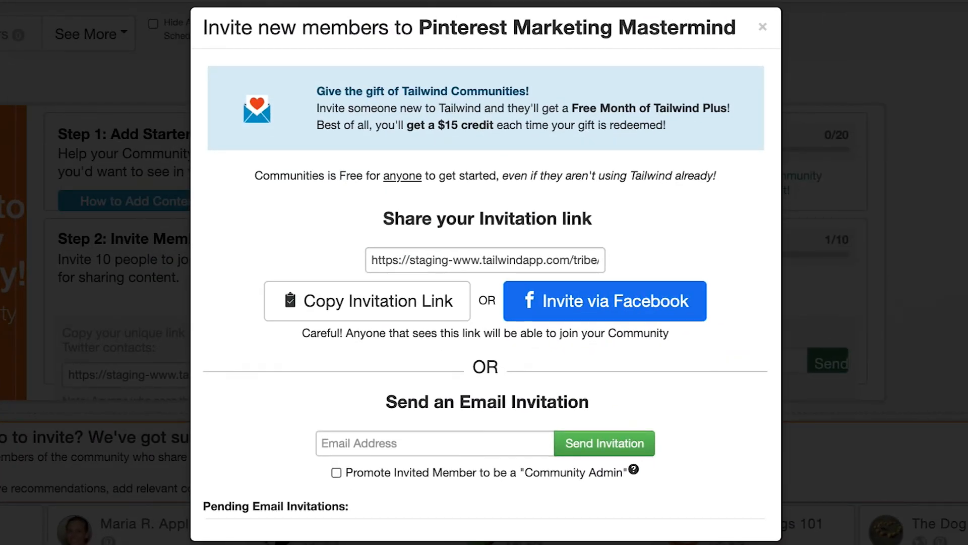
left_click(762, 27)
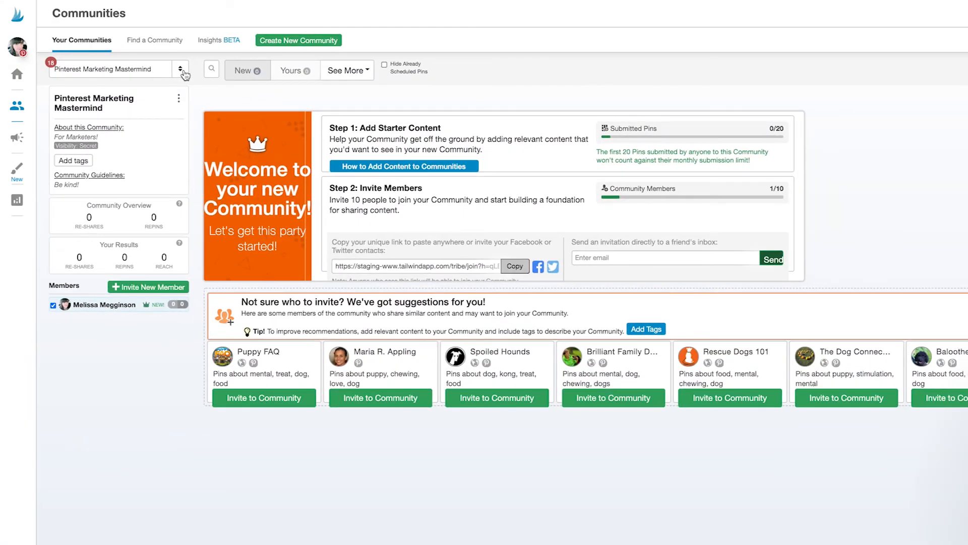
left_click(180, 69)
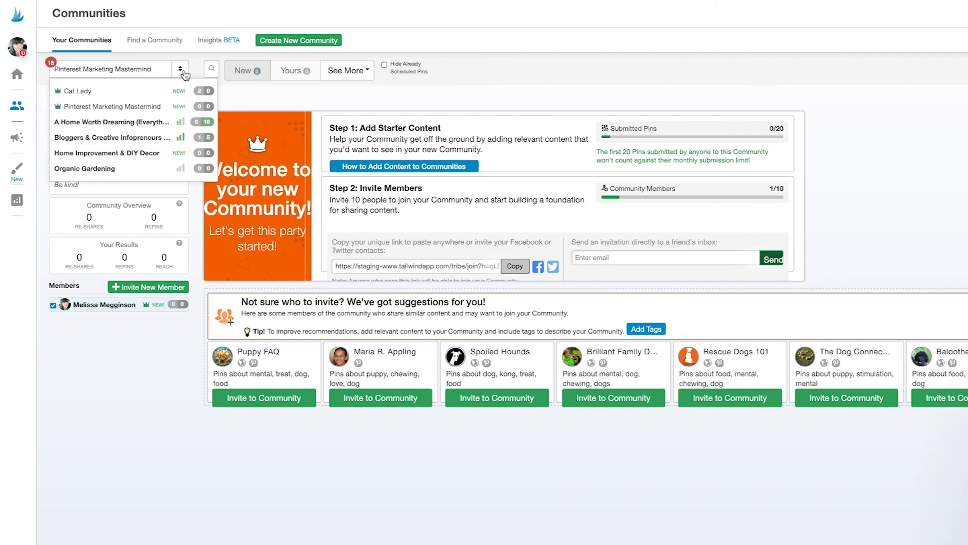
mouse_move(190, 96)
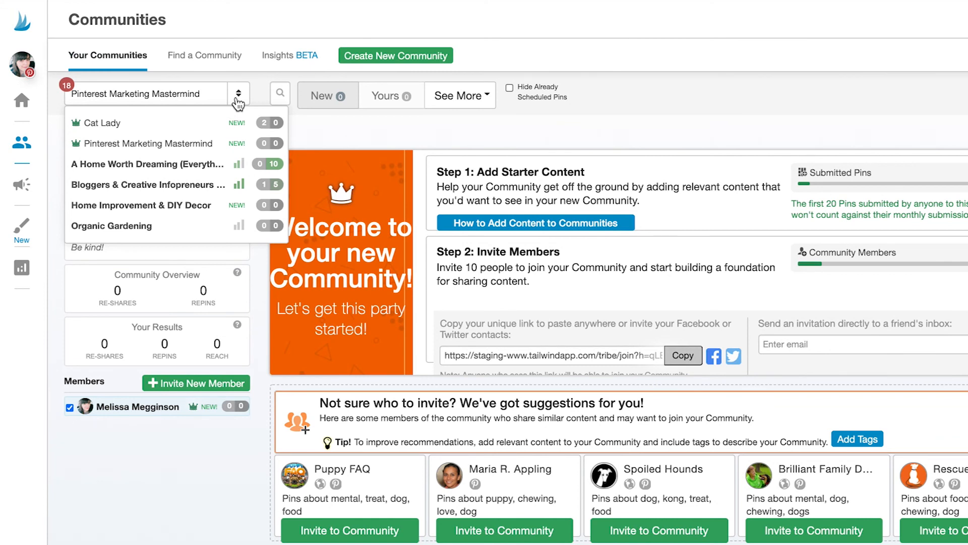
left_click(238, 94)
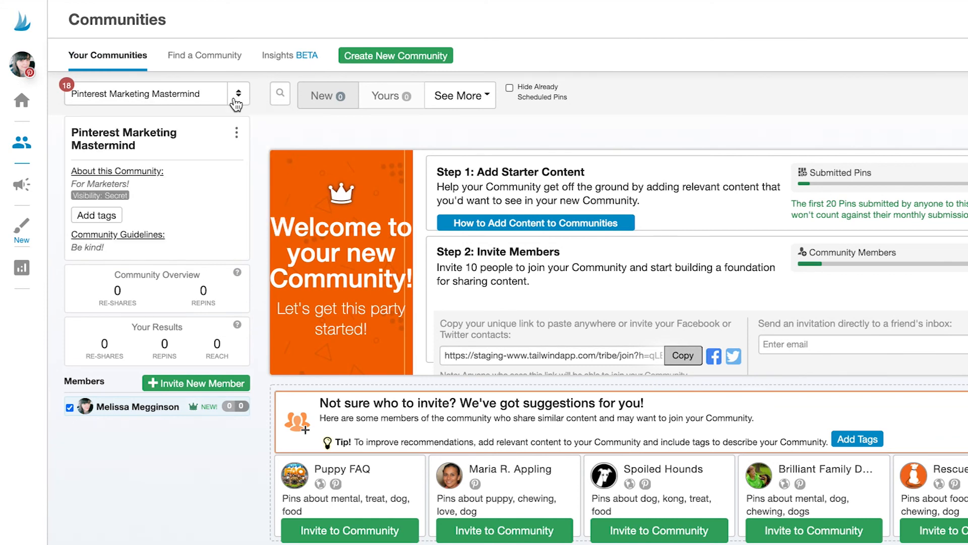